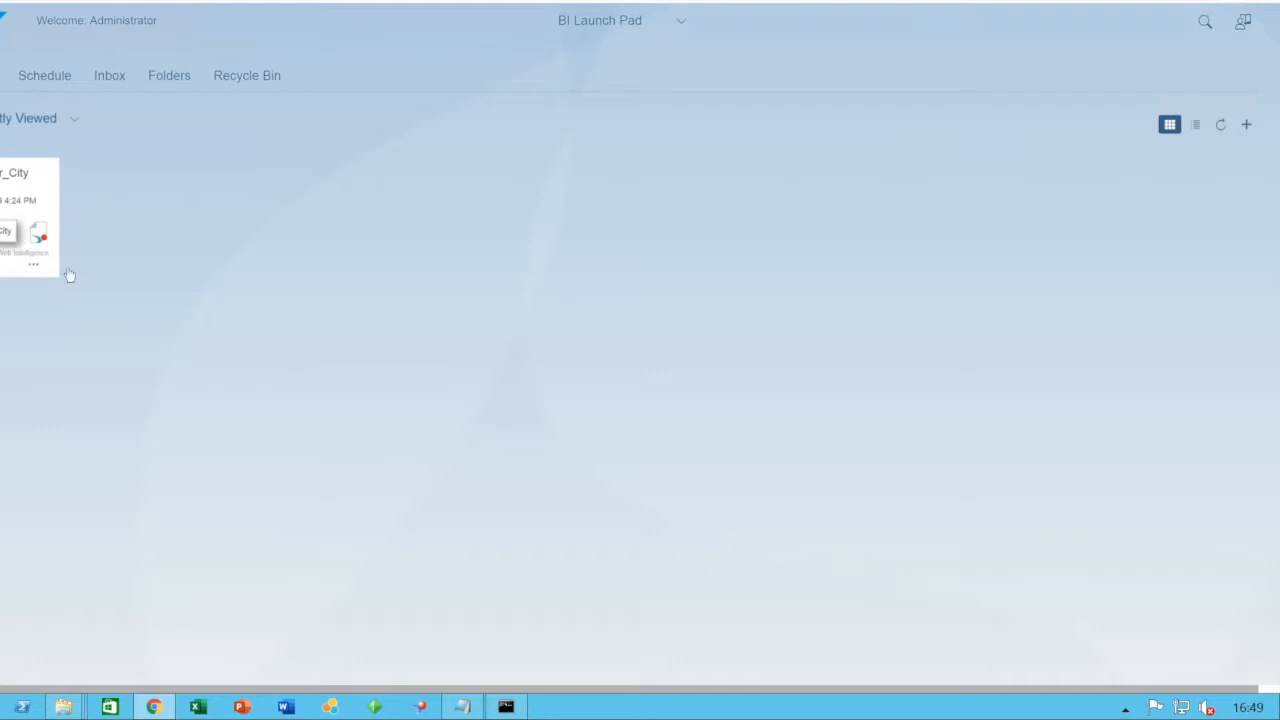
mouse_move(30, 218)
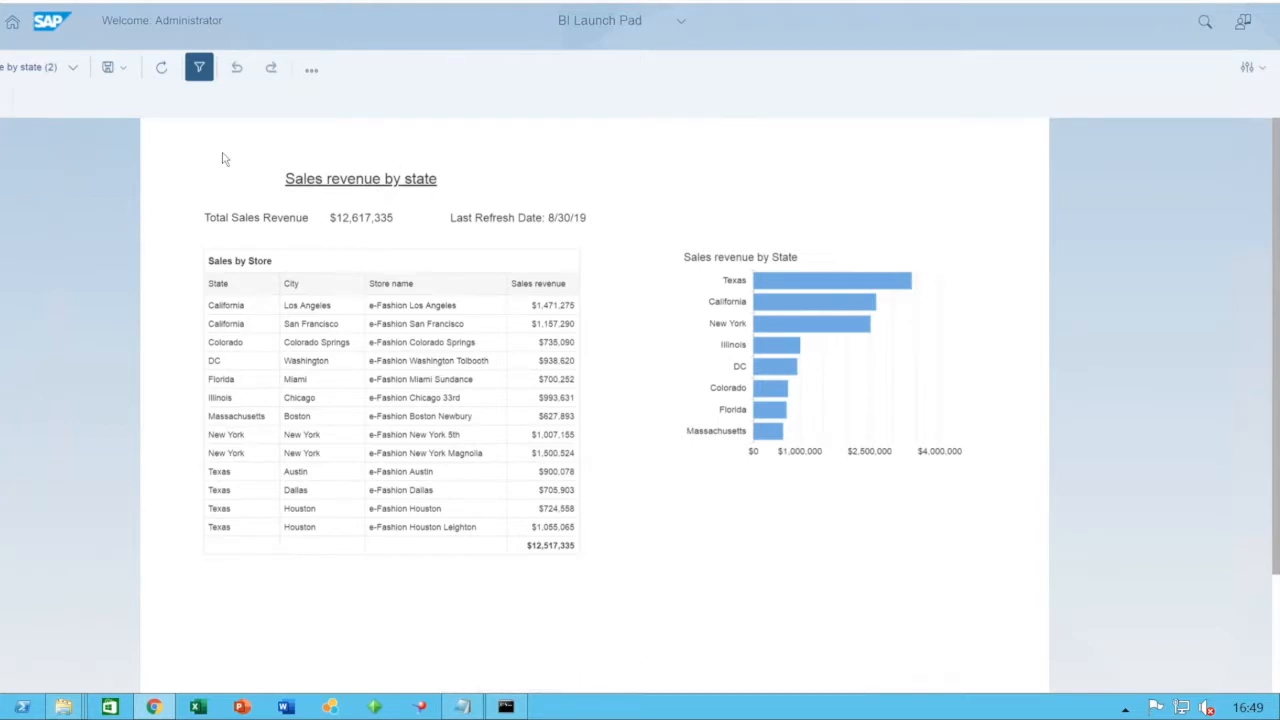
mouse_move(334, 202)
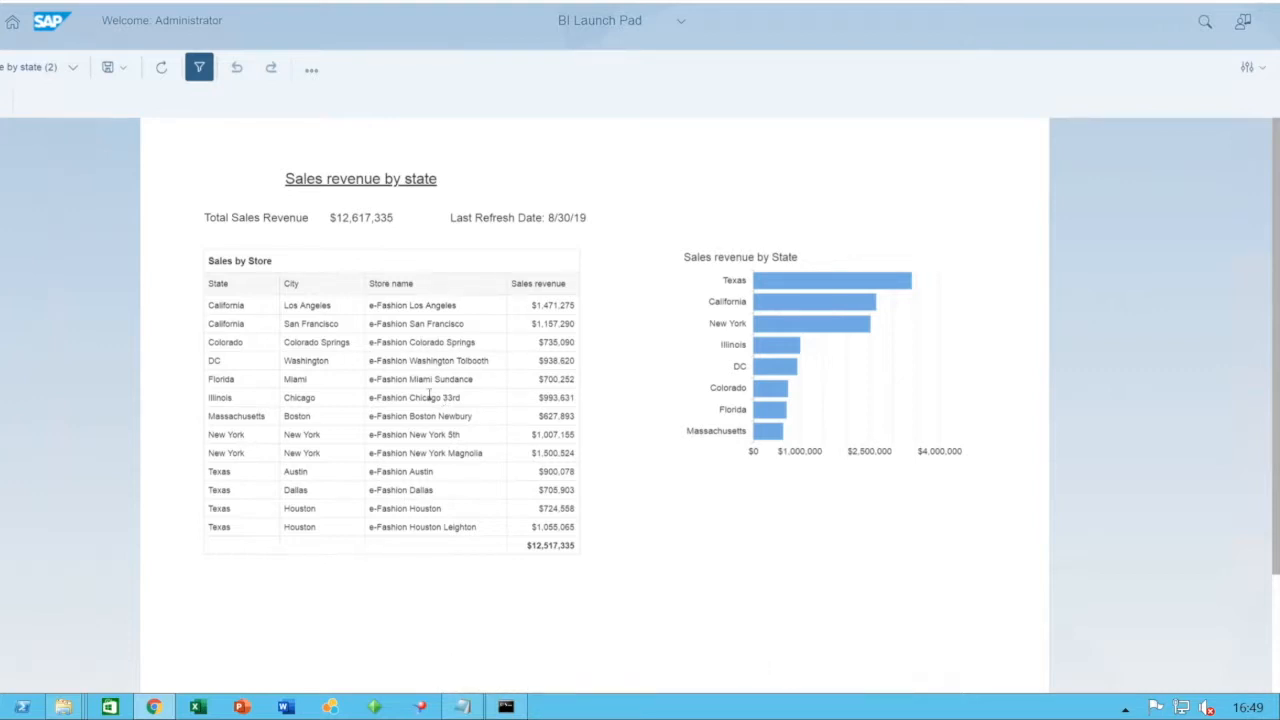
mouse_move(164, 578)
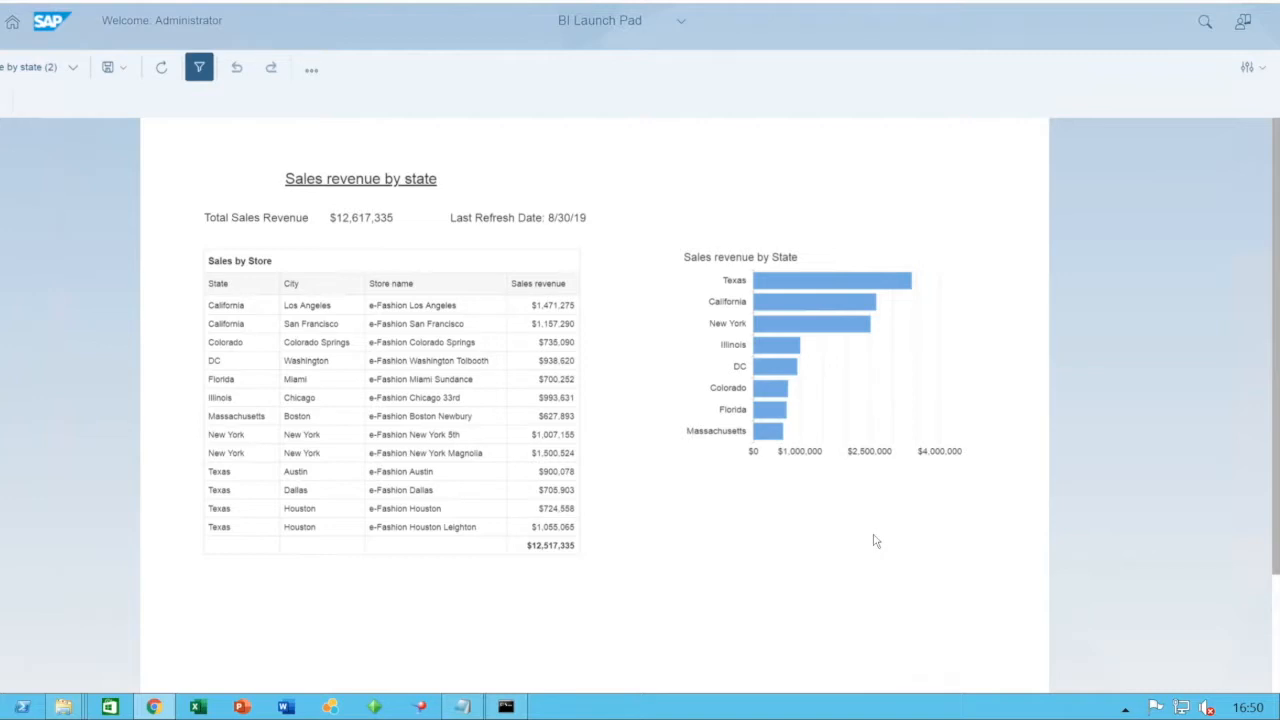
mouse_move(1250, 92)
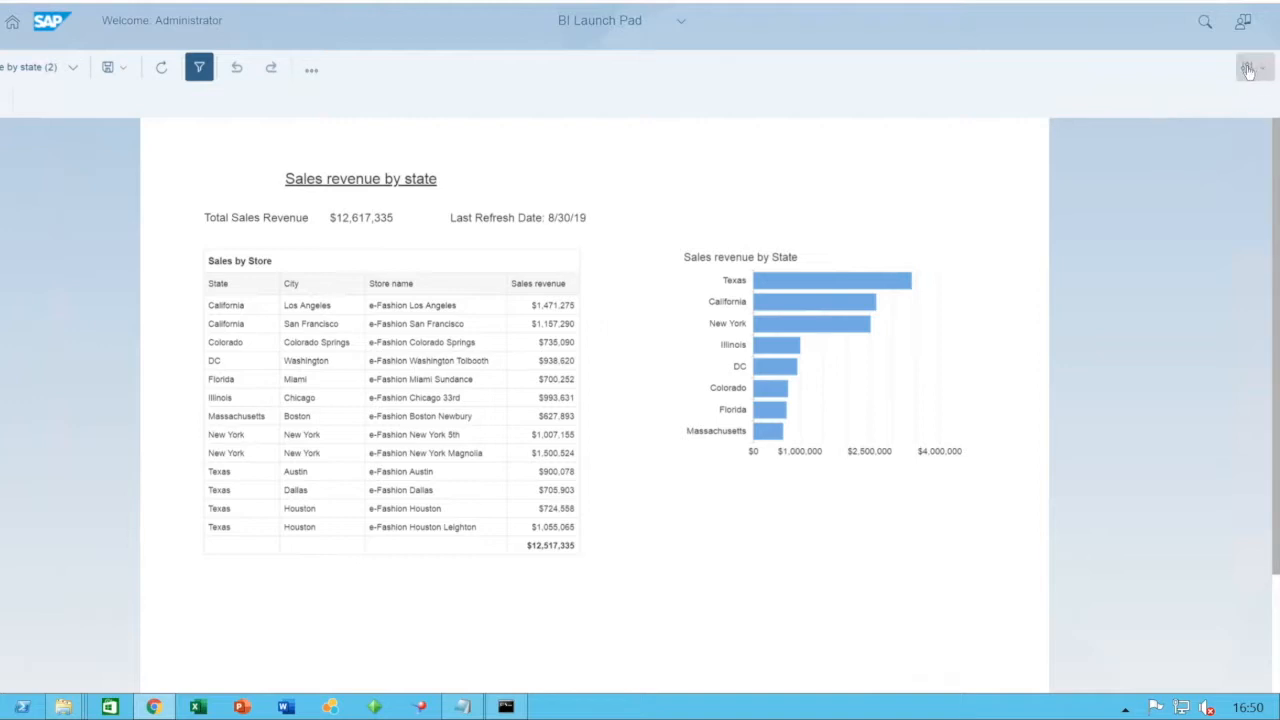
mouse_move(1248, 66)
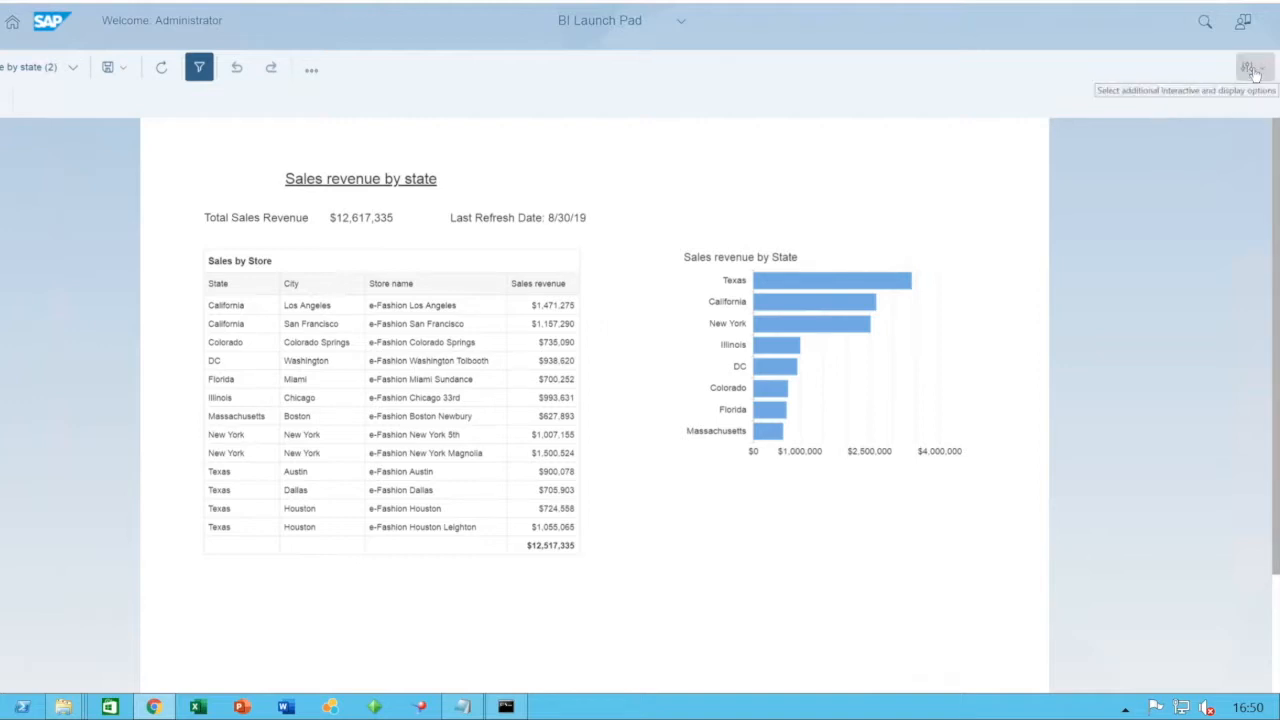
Show the toolbar's additional interactive and display options for the sales report.
left_click(1250, 64)
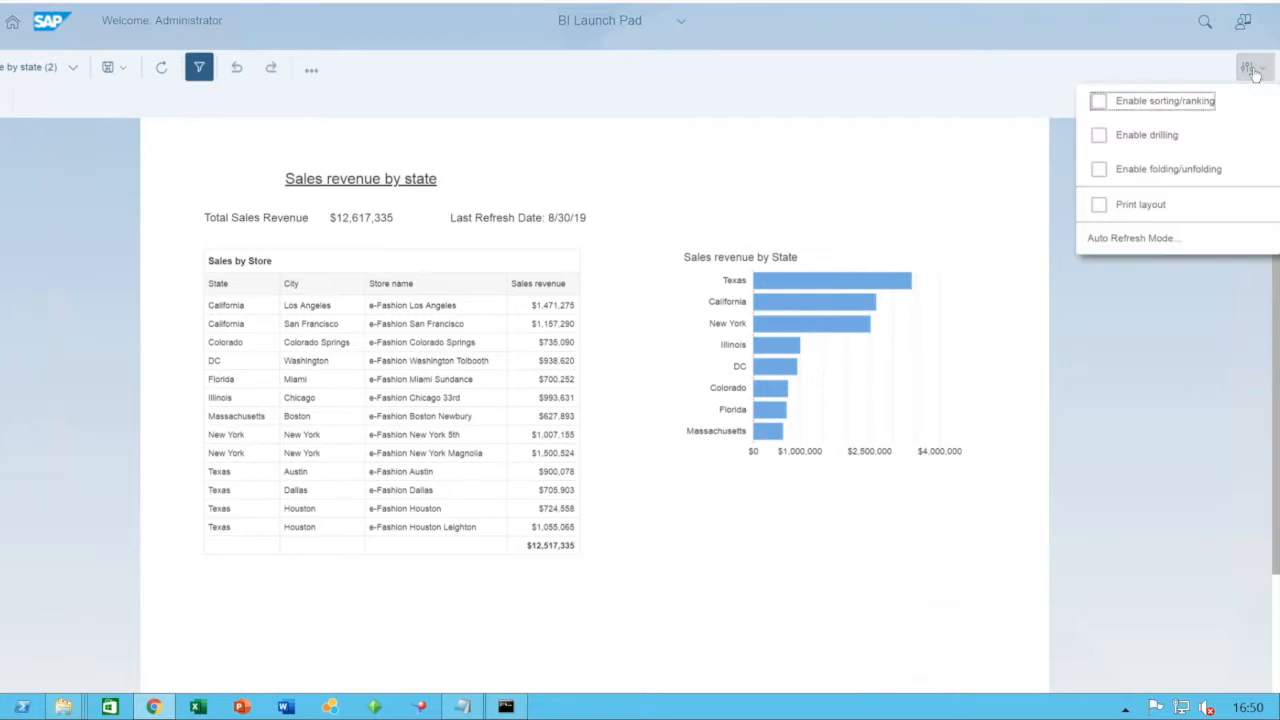
mouse_move(1132, 244)
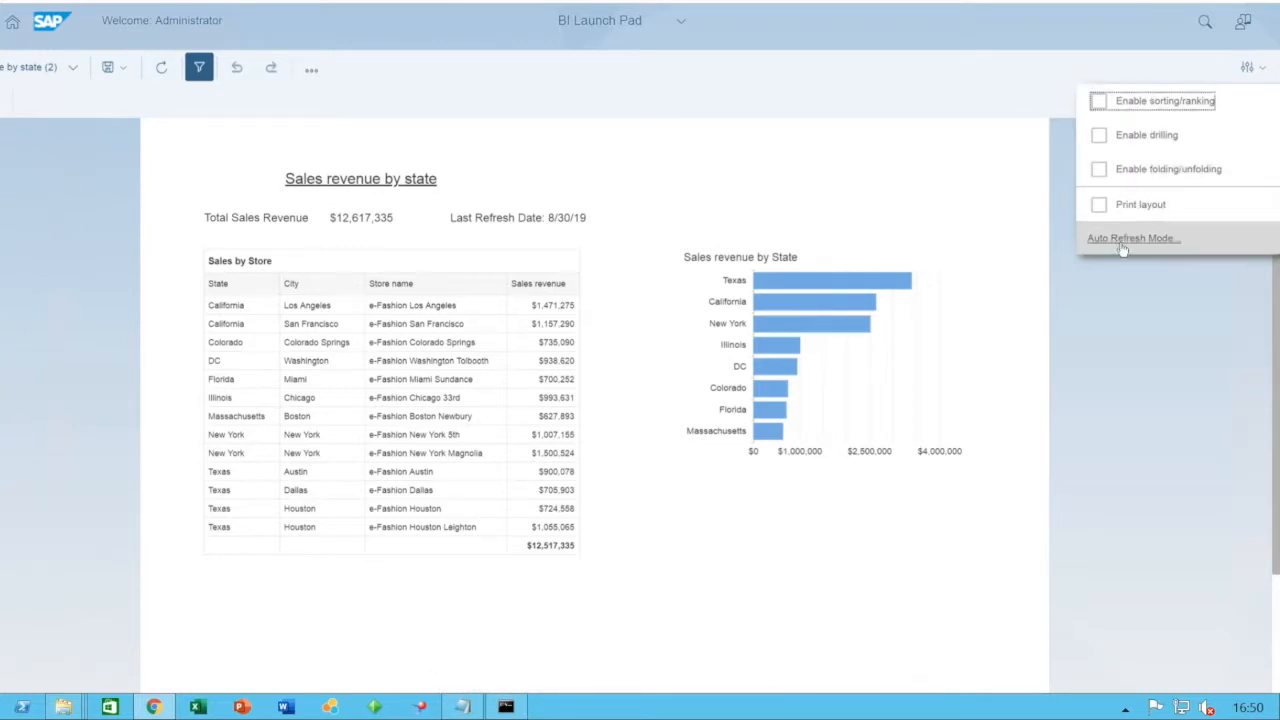
mouse_move(1136, 252)
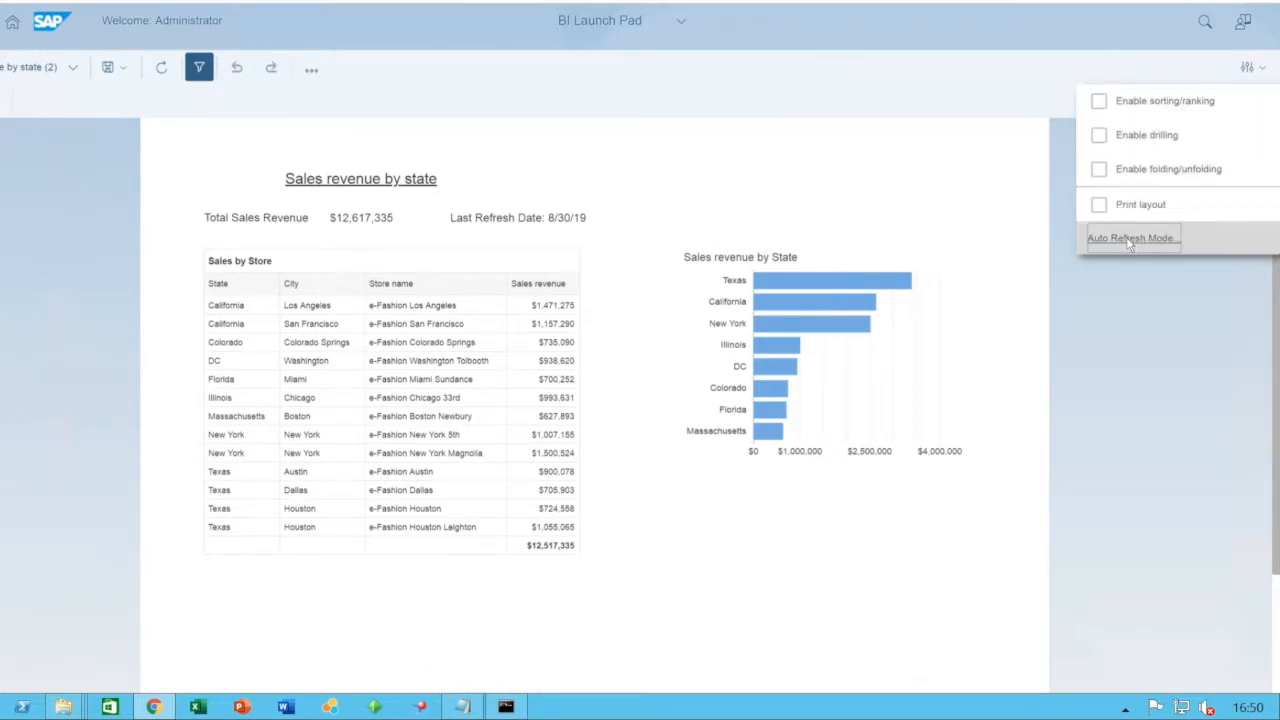
Enable Auto Refresh Mode with a 5-minute interval and confirm it.
left_click(1130, 238)
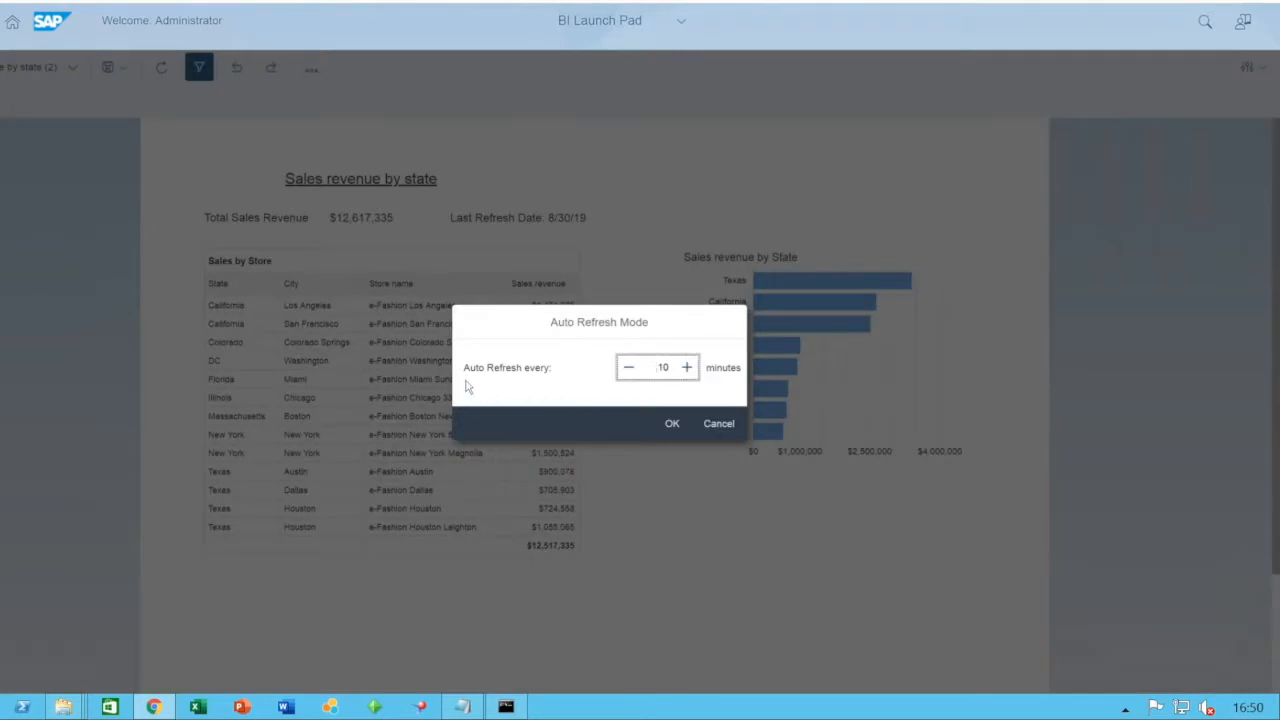
mouse_move(668, 388)
type("5")
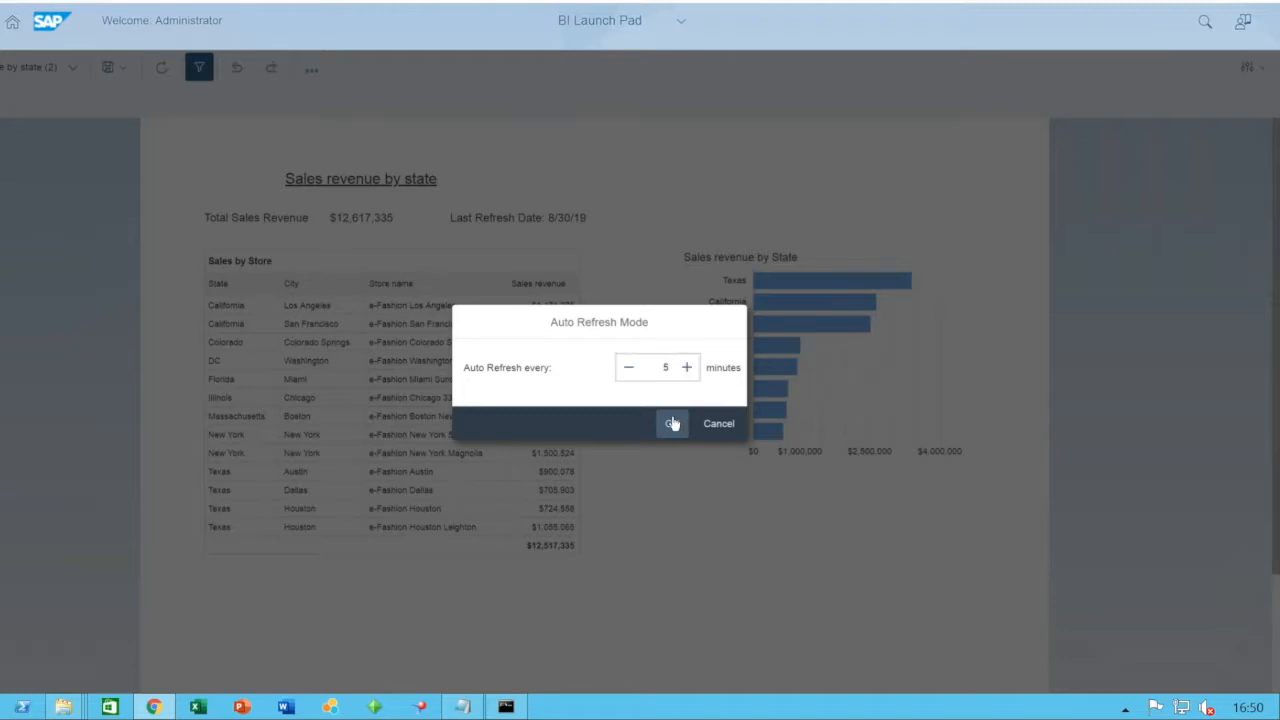
left_click(672, 424)
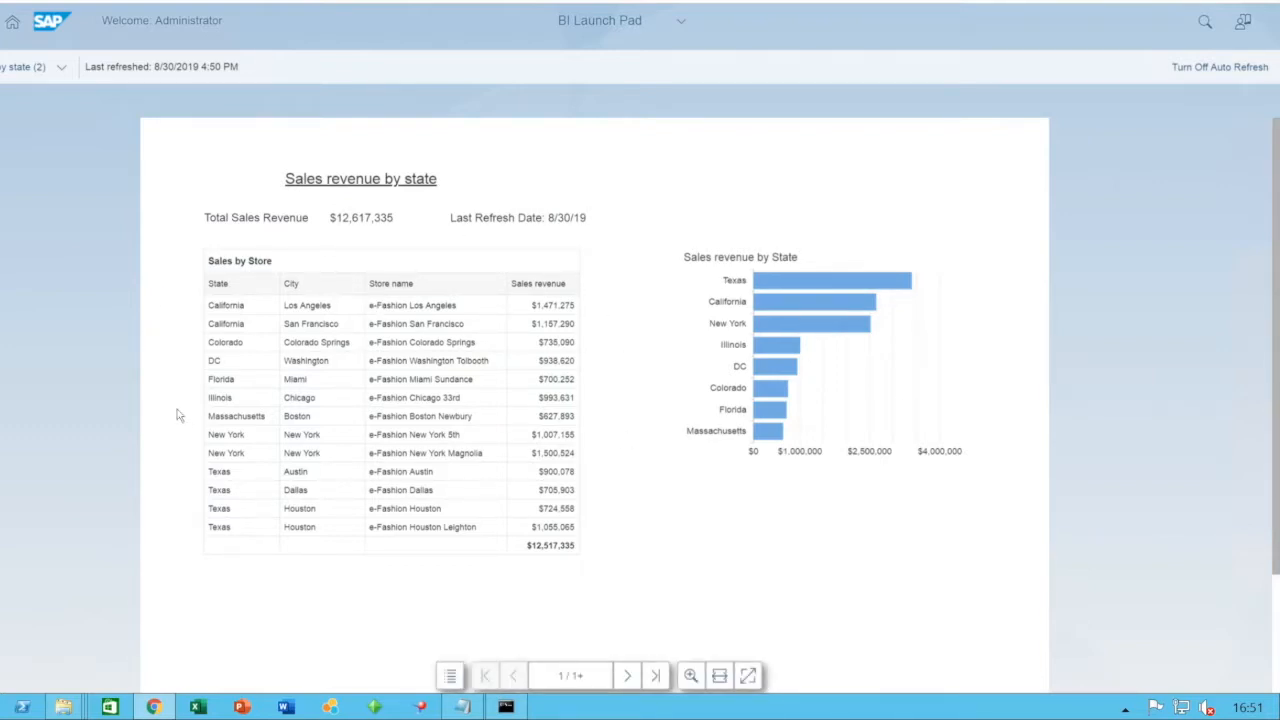
mouse_move(1068, 206)
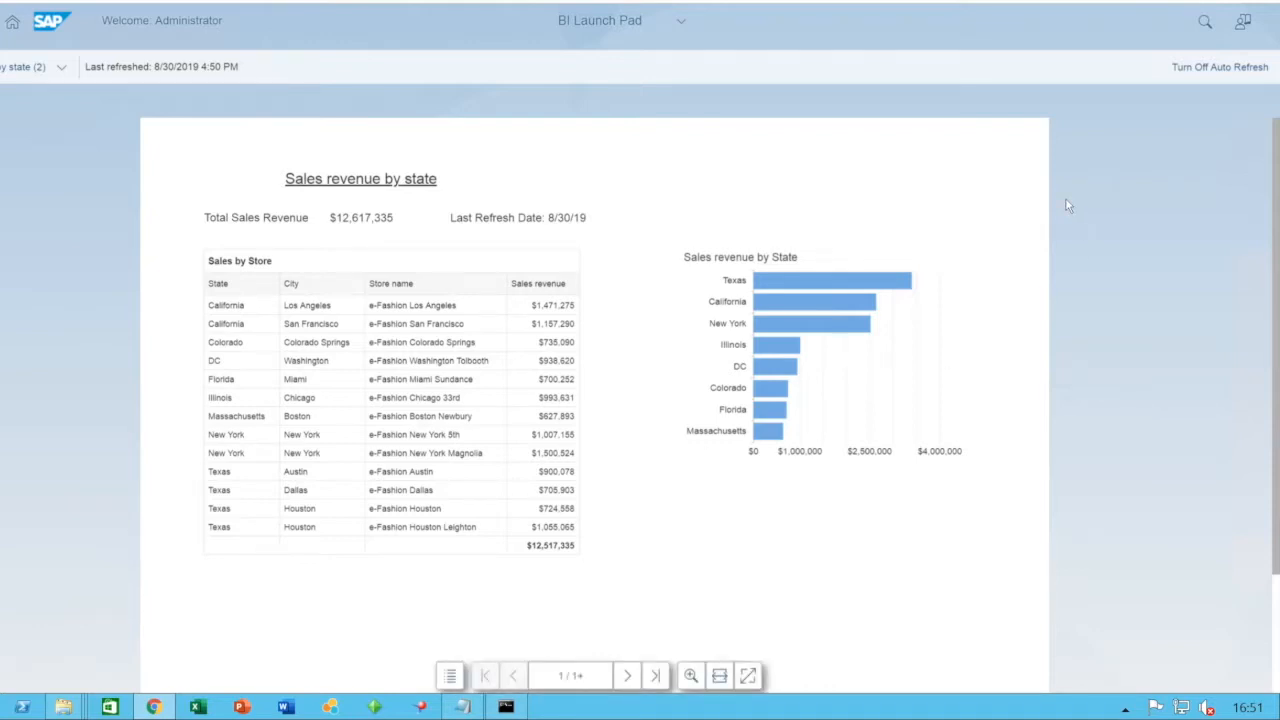
mouse_move(1232, 72)
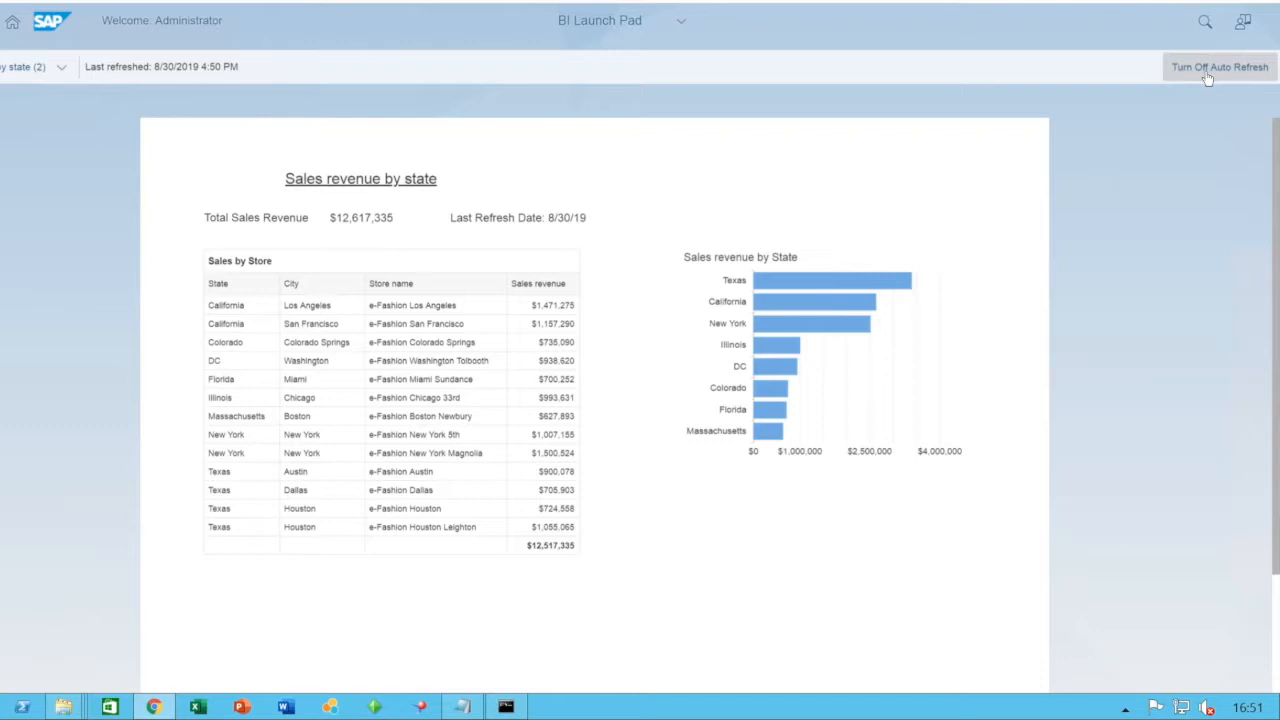
mouse_move(1194, 78)
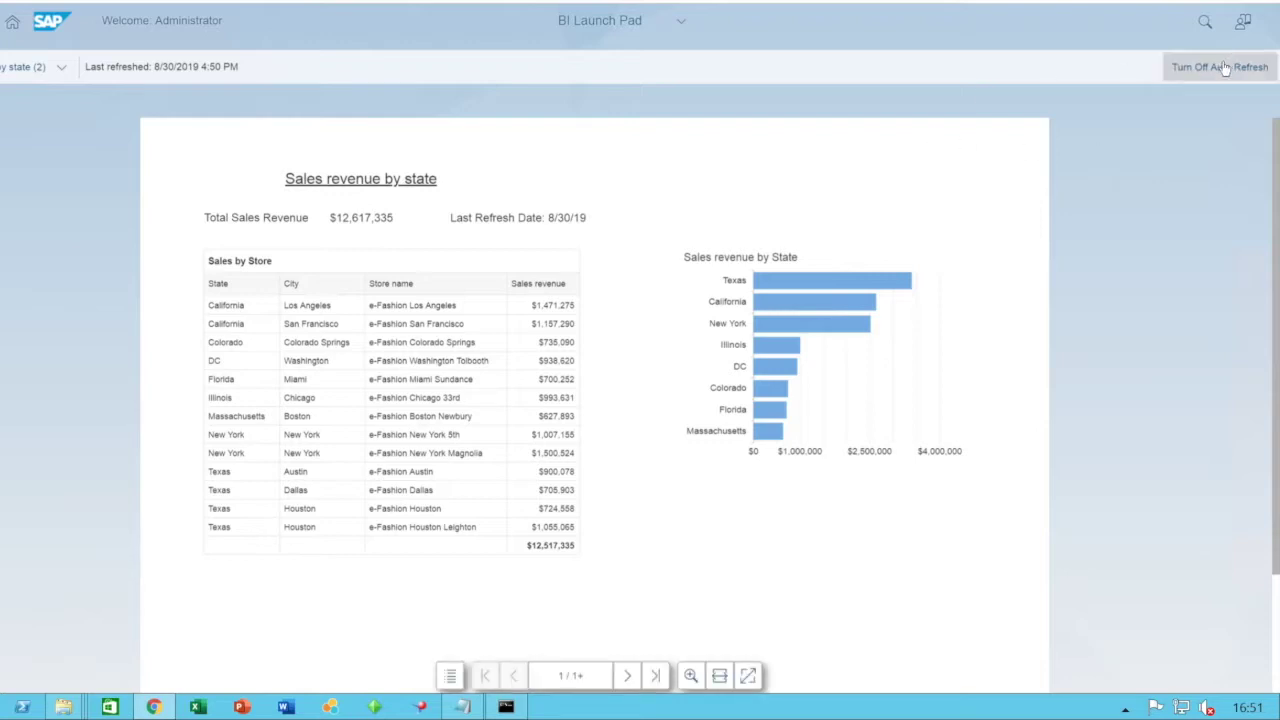
mouse_move(1228, 70)
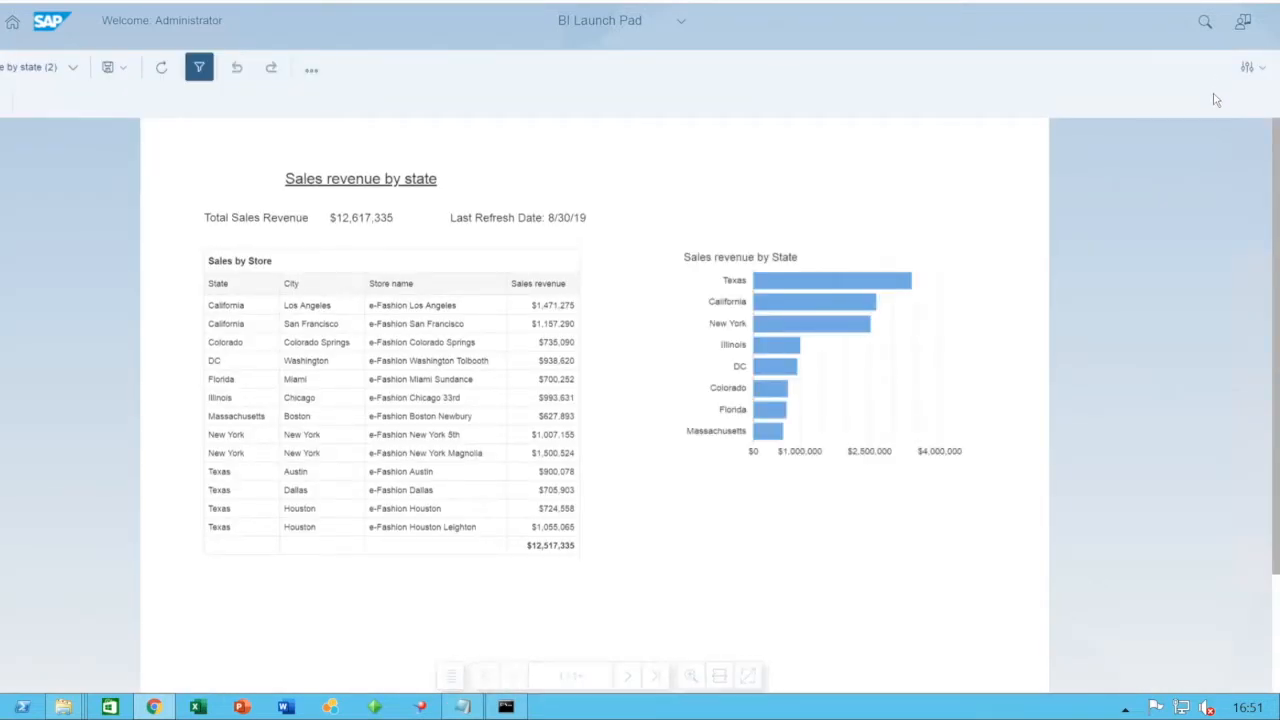
mouse_move(1250, 68)
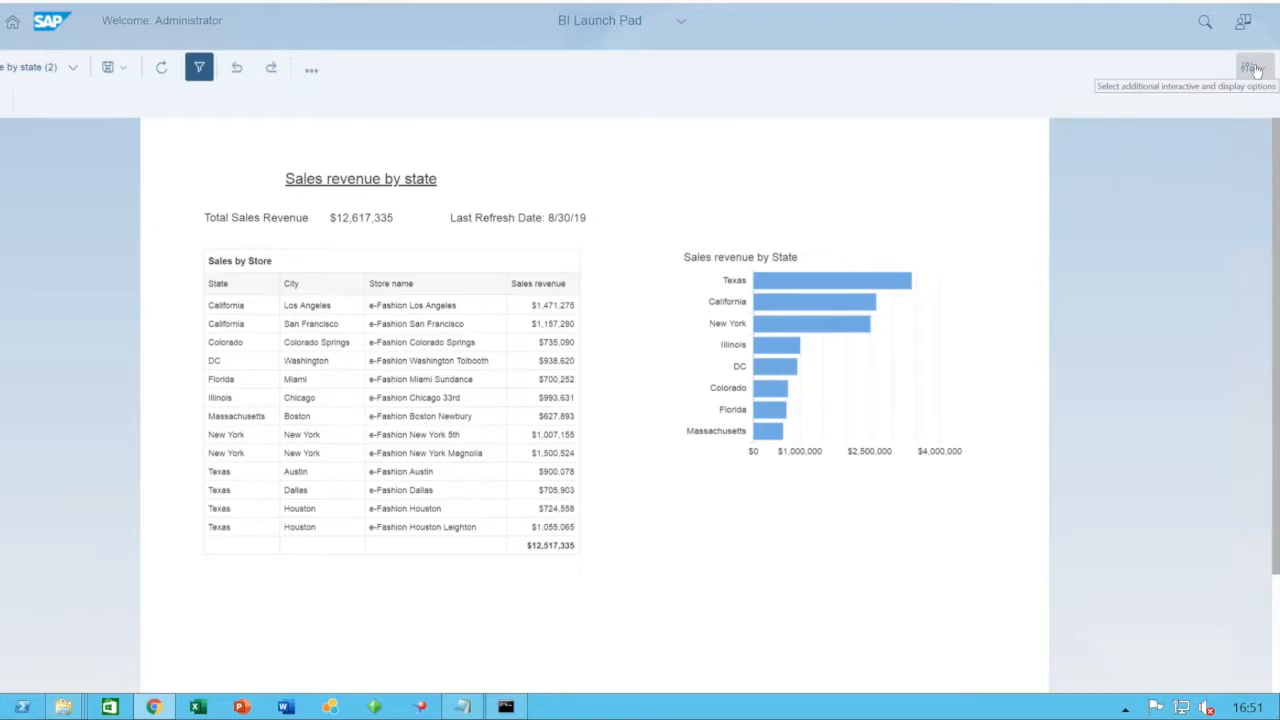
mouse_move(1248, 48)
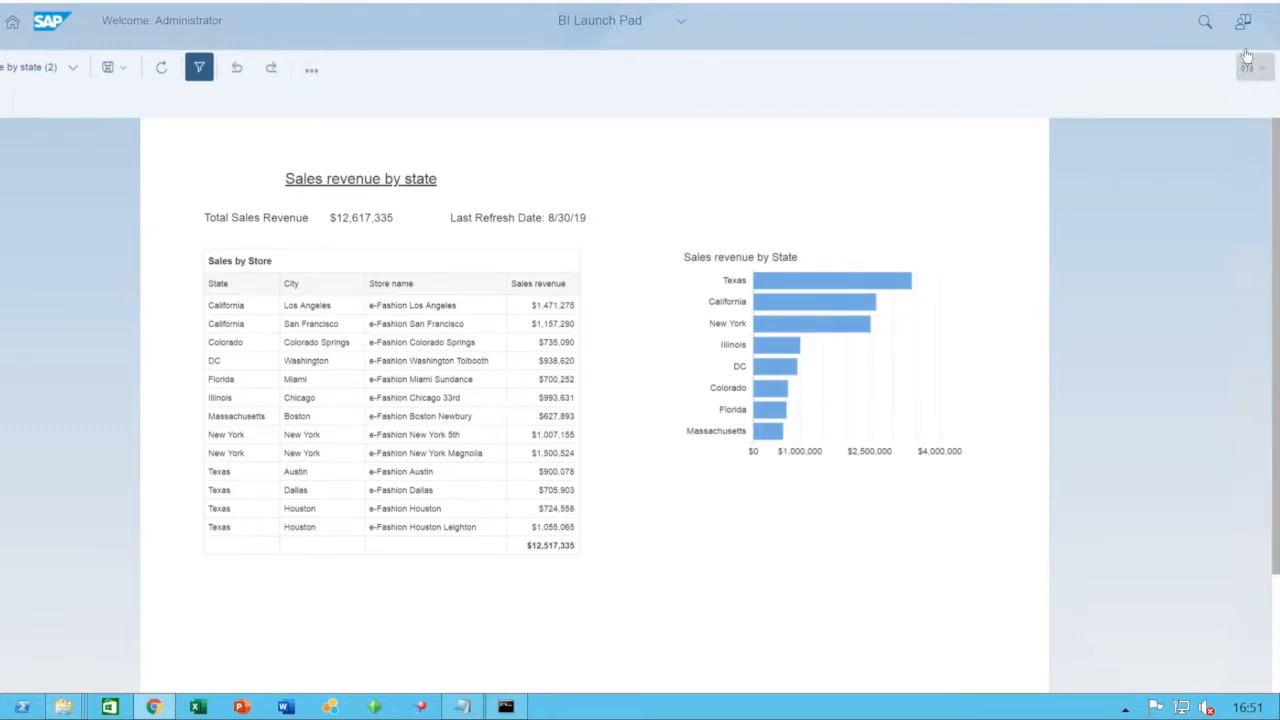
Tick Enable drilling in the interactive options so the drill filters bar appears.
left_click(1252, 64)
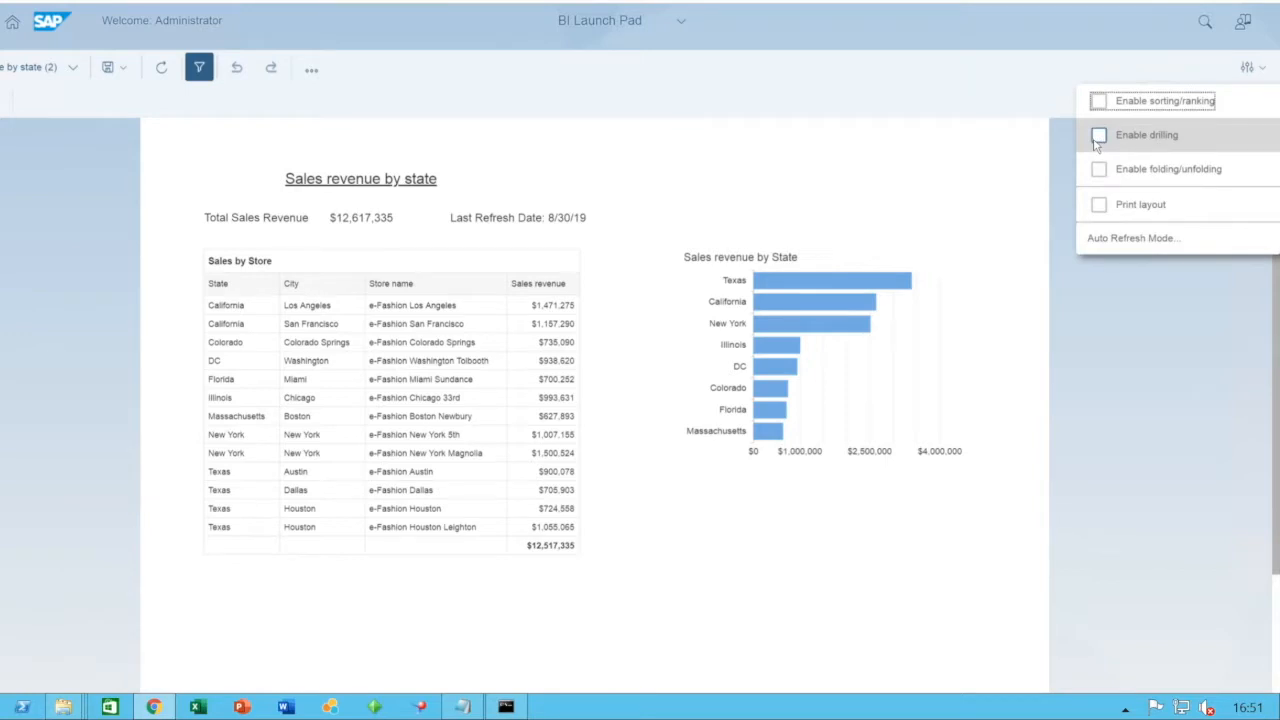
left_click(1096, 136)
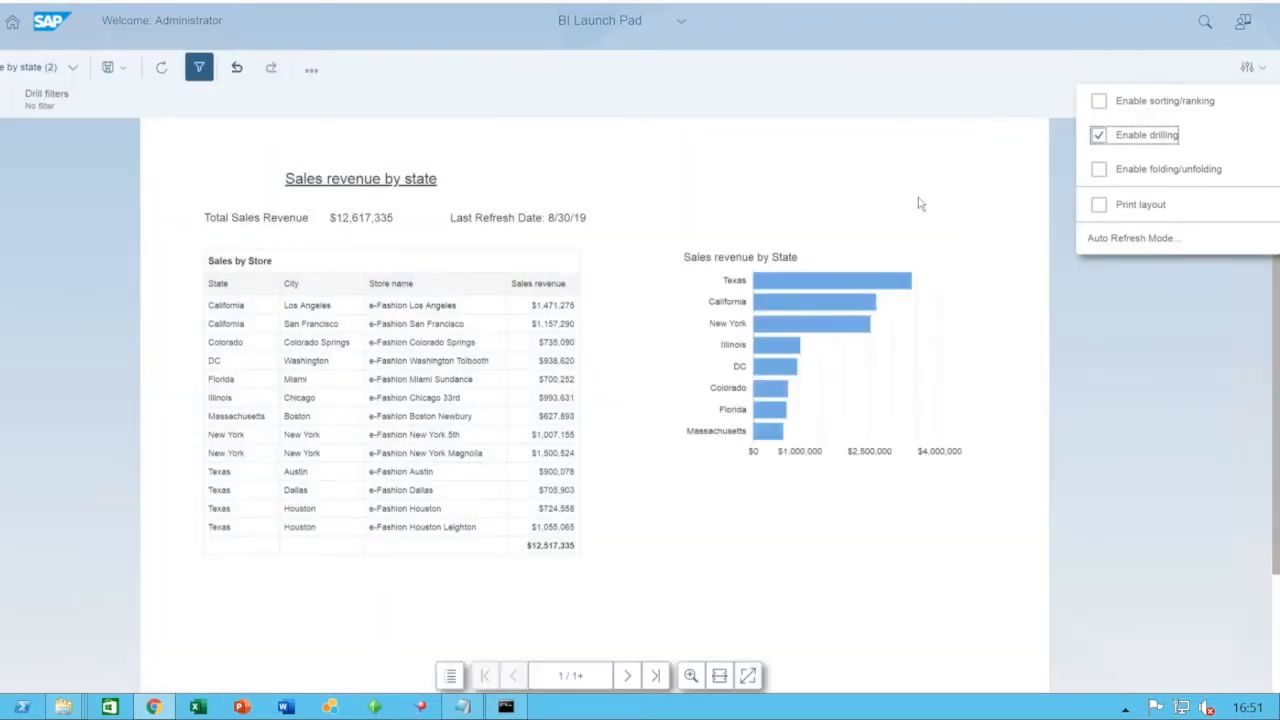
Drill down on Texas in the state chart to show revenue by Texas city.
left_click(772, 364)
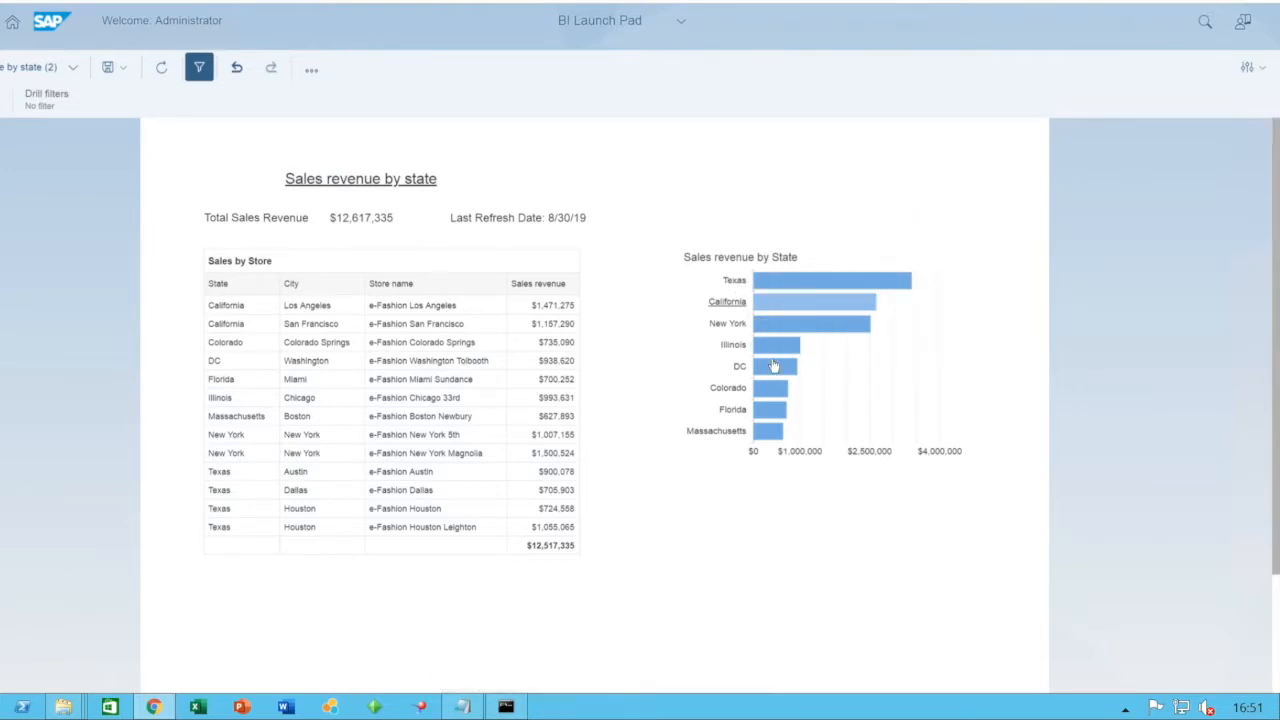
mouse_move(796, 280)
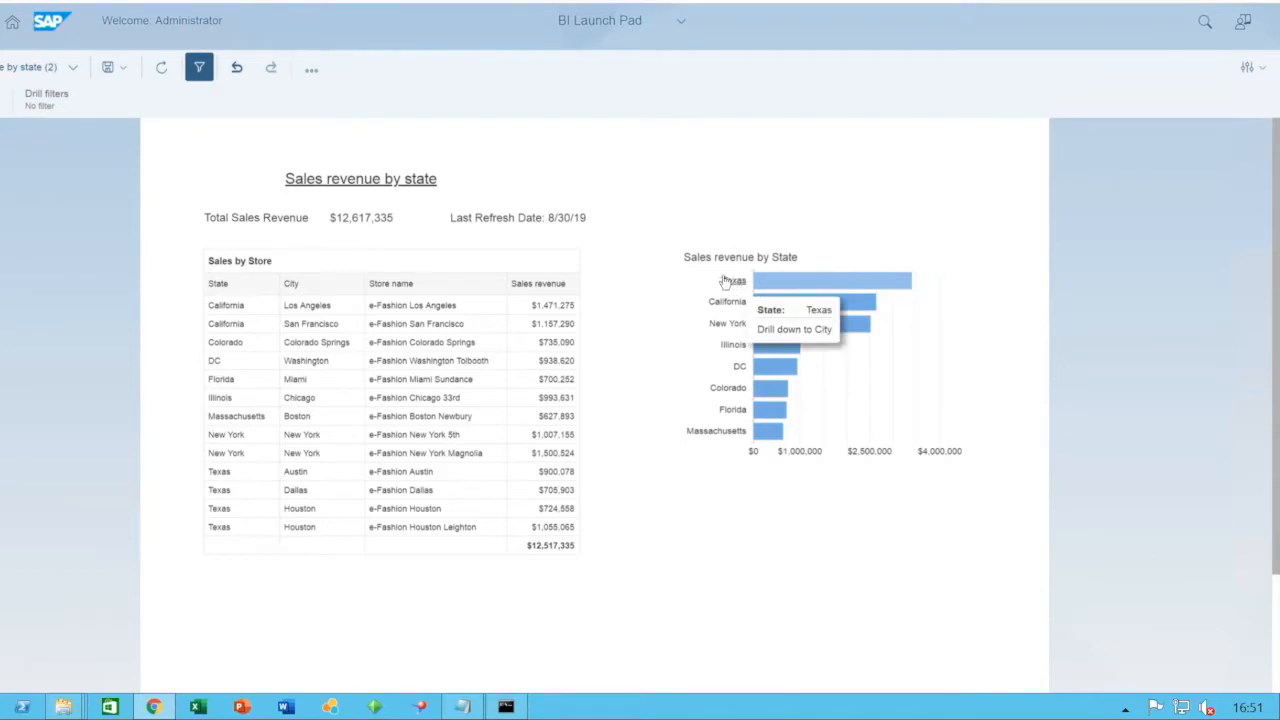
mouse_move(716, 272)
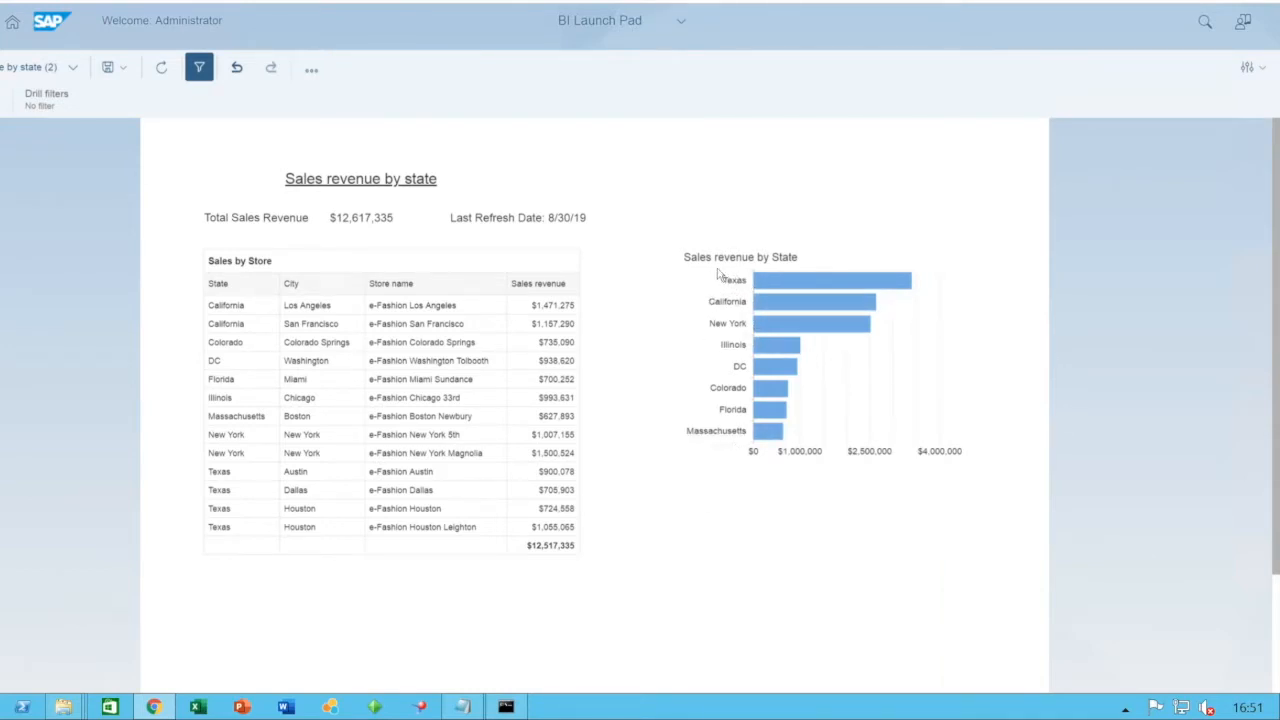
mouse_move(708, 276)
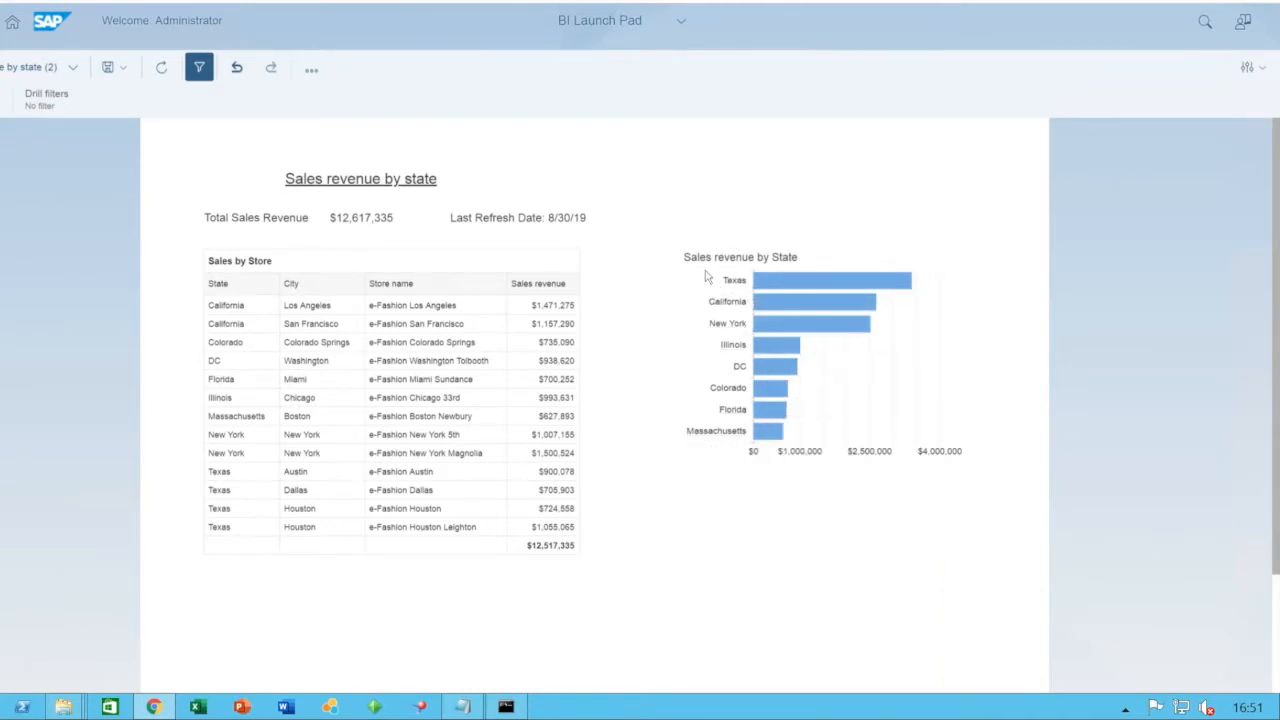
mouse_move(798, 280)
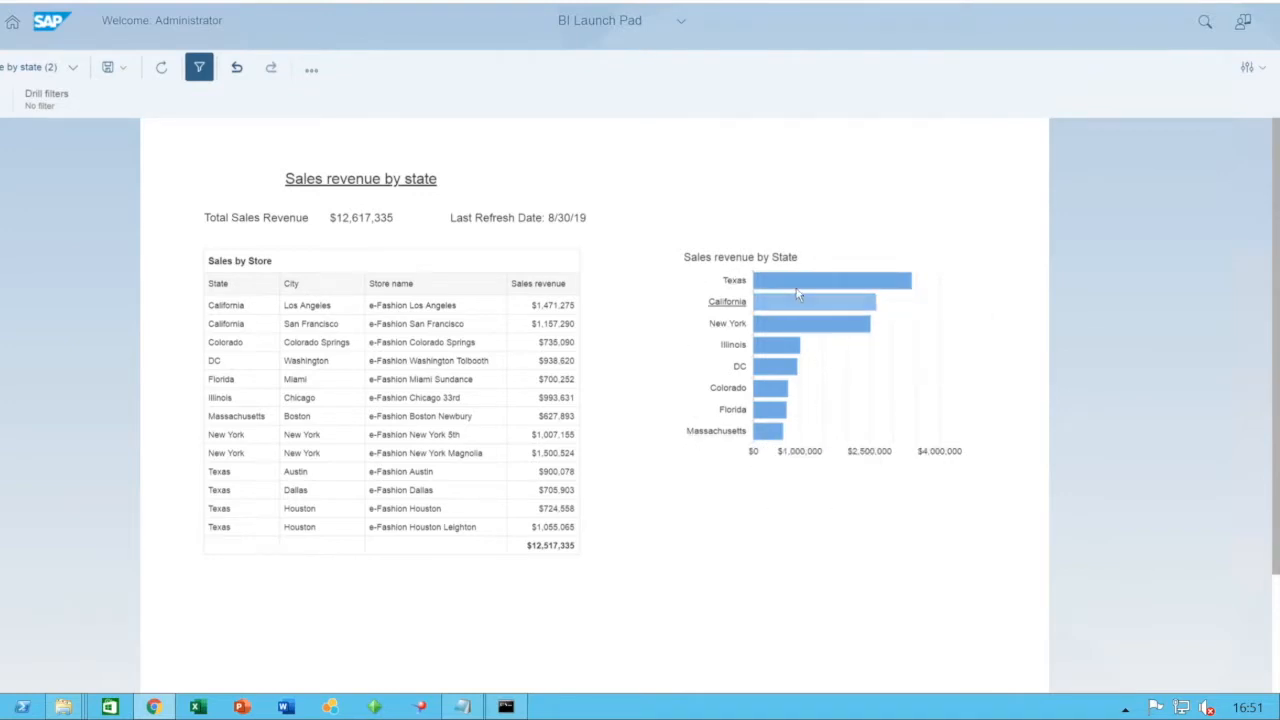
left_click(800, 280)
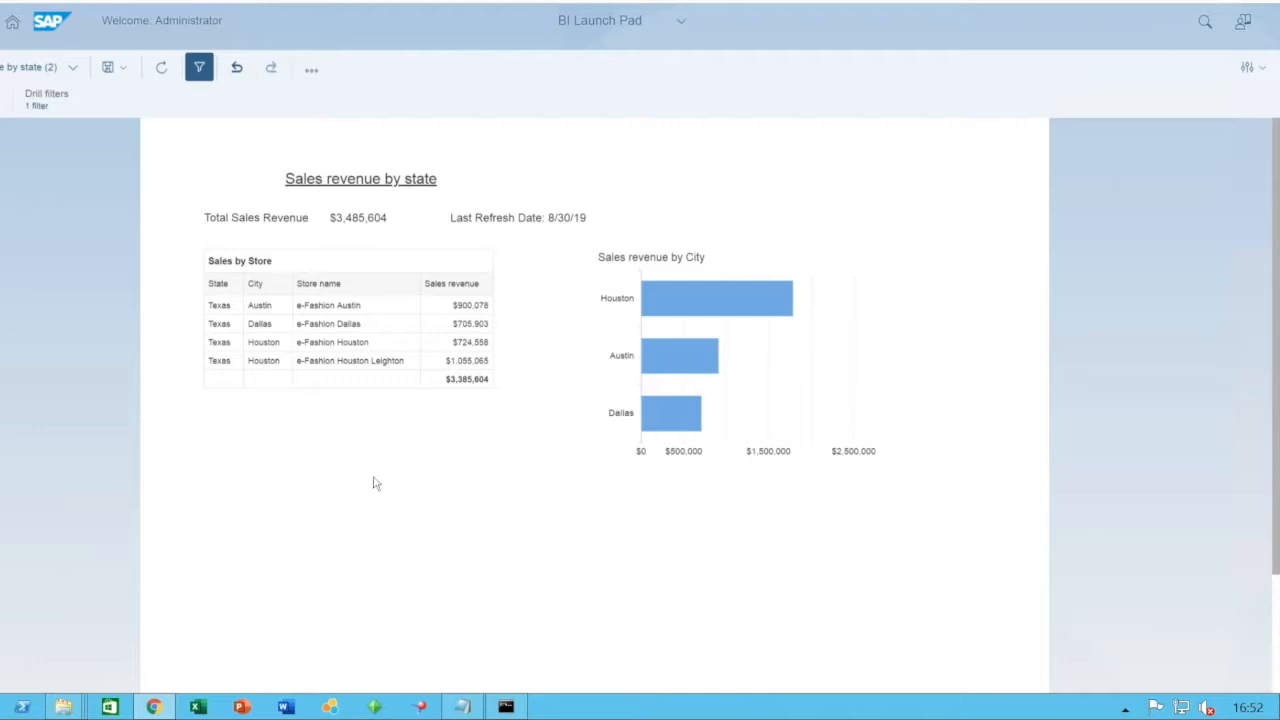
mouse_move(568, 498)
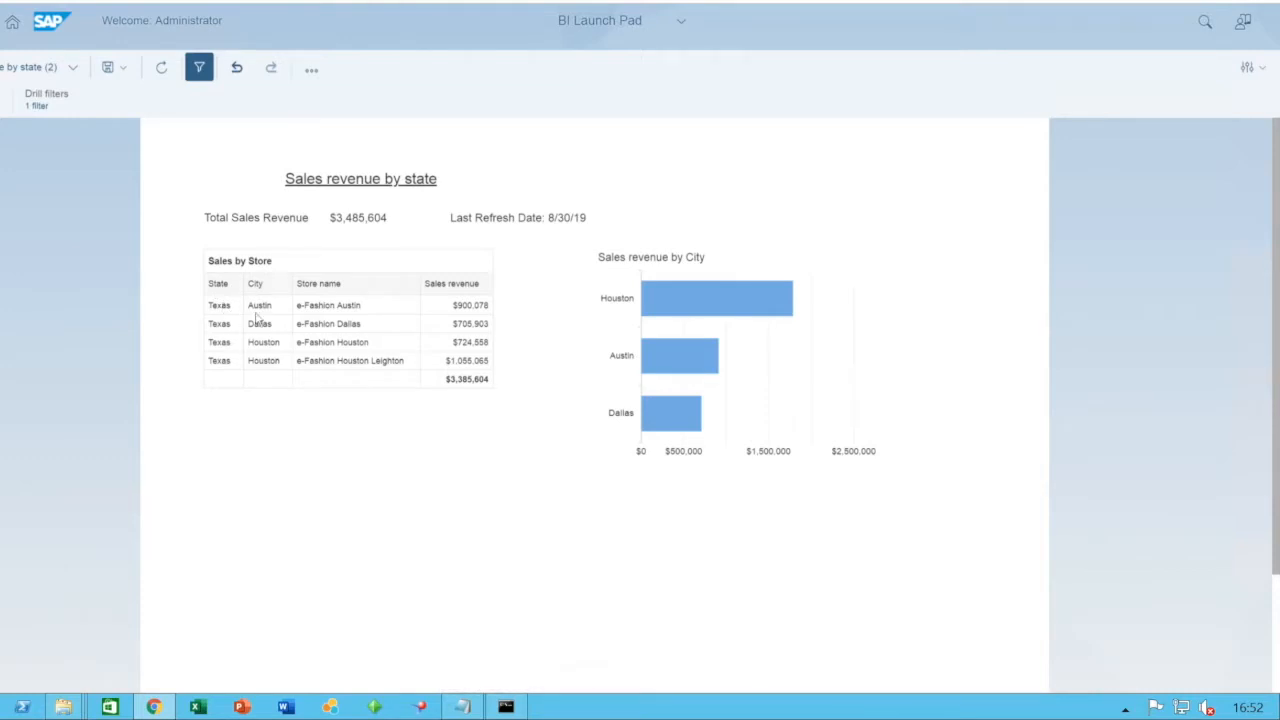
mouse_move(672, 288)
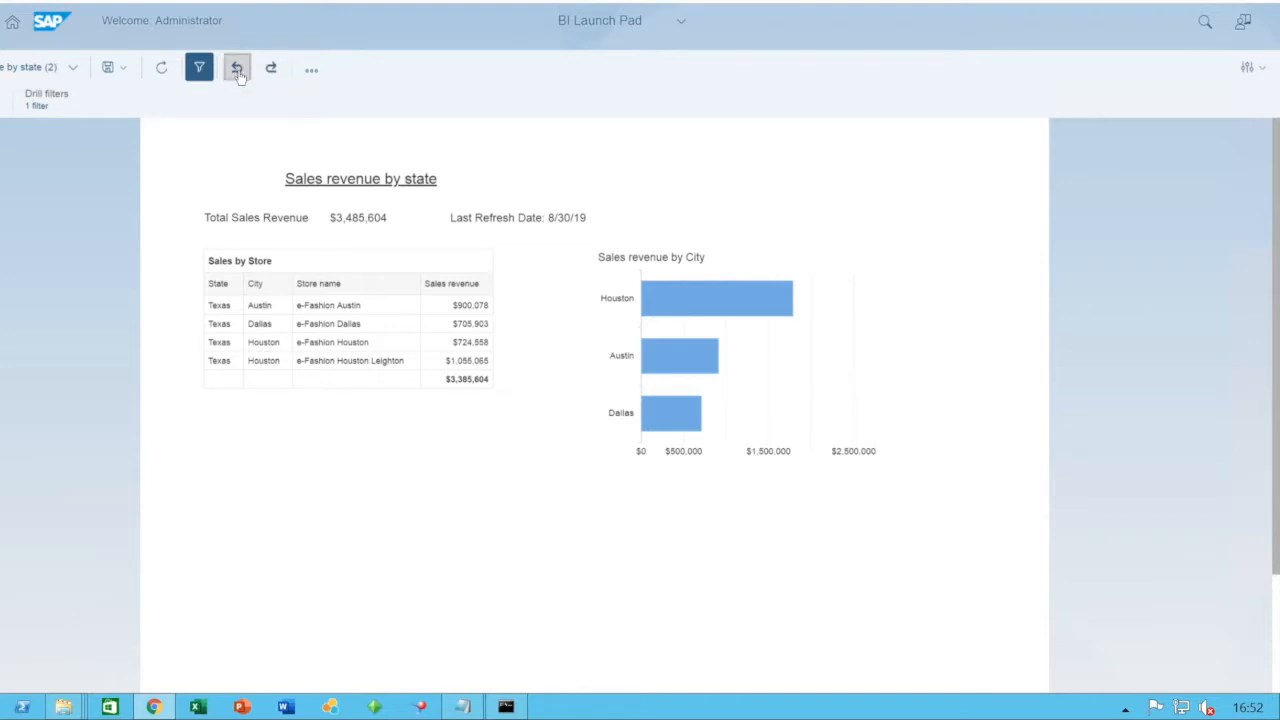
Undo the Texas drill so all states total $12,517,335, then reopen interaction options.
left_click(232, 70)
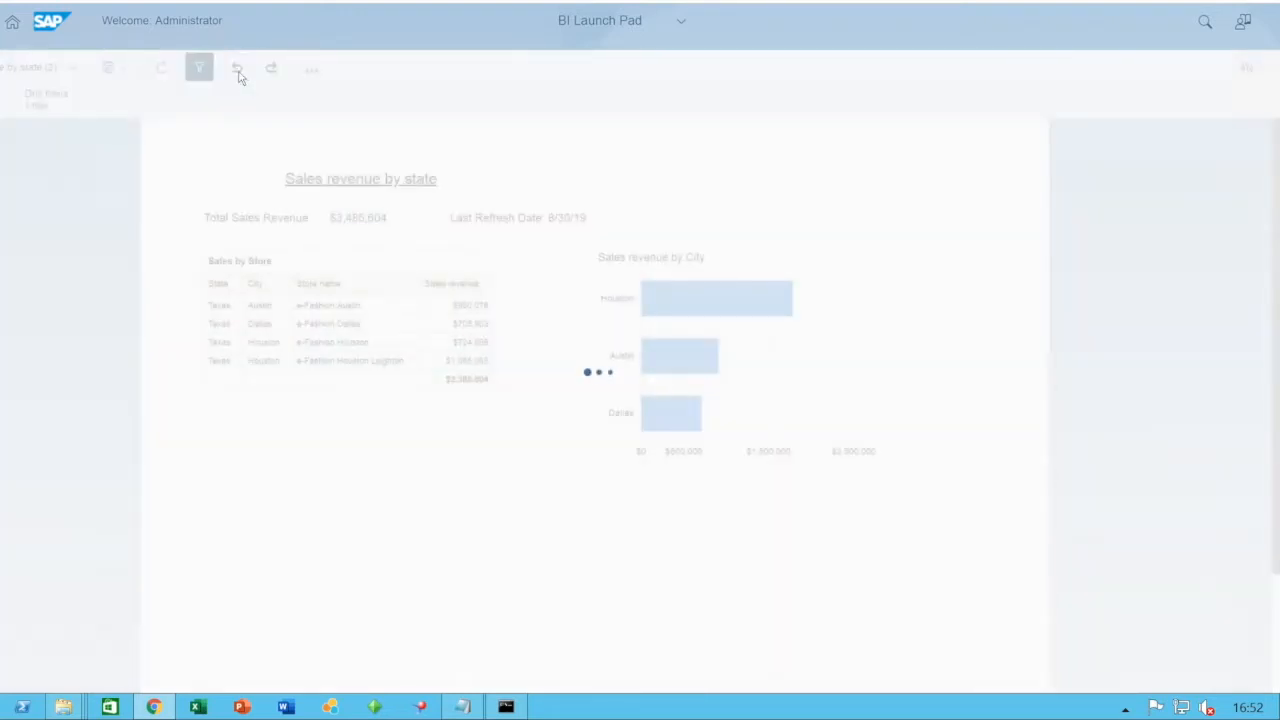
left_click(232, 68)
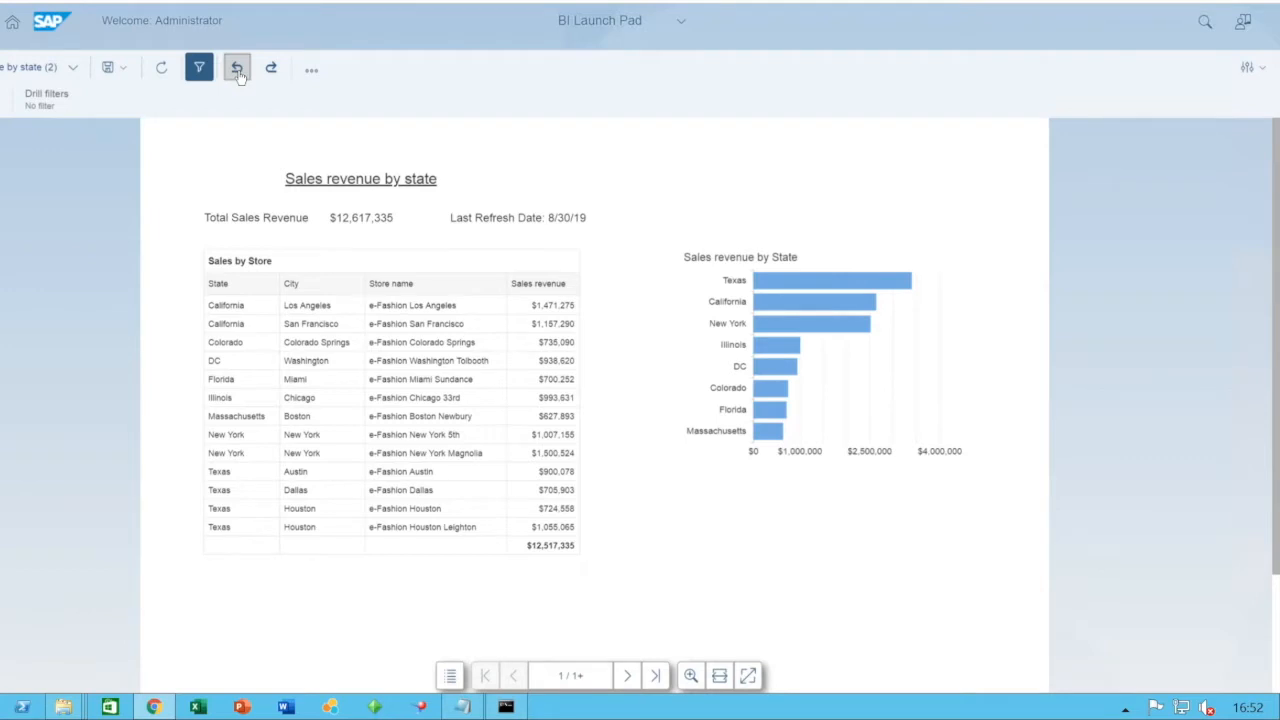
left_click(236, 64)
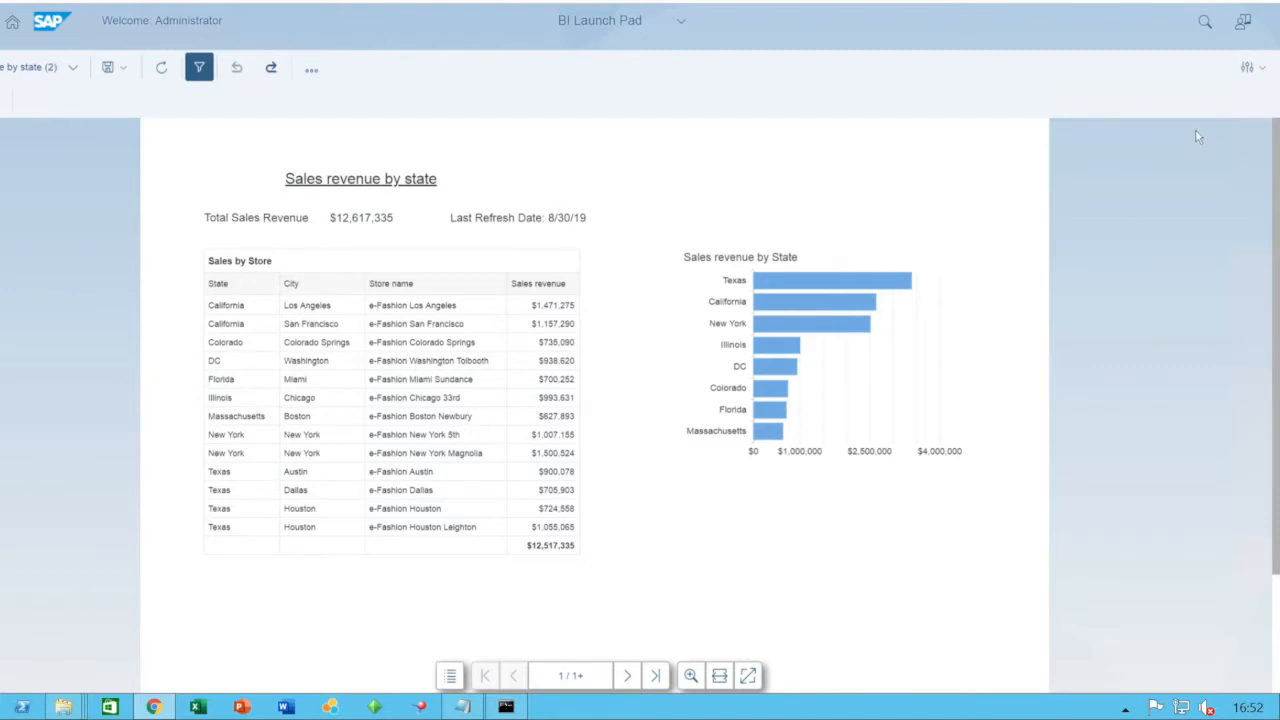
left_click(1248, 68)
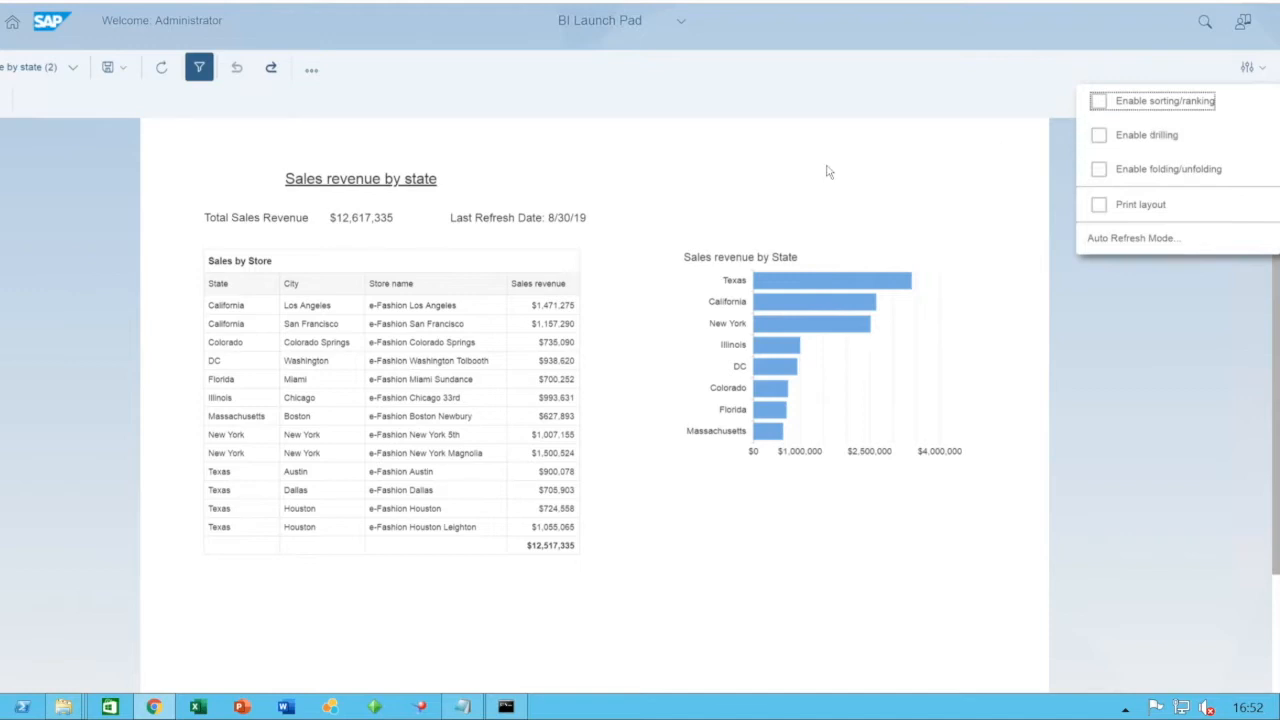
Dismiss the interaction options list, leaving the all-states revenue report displayed.
left_click(828, 174)
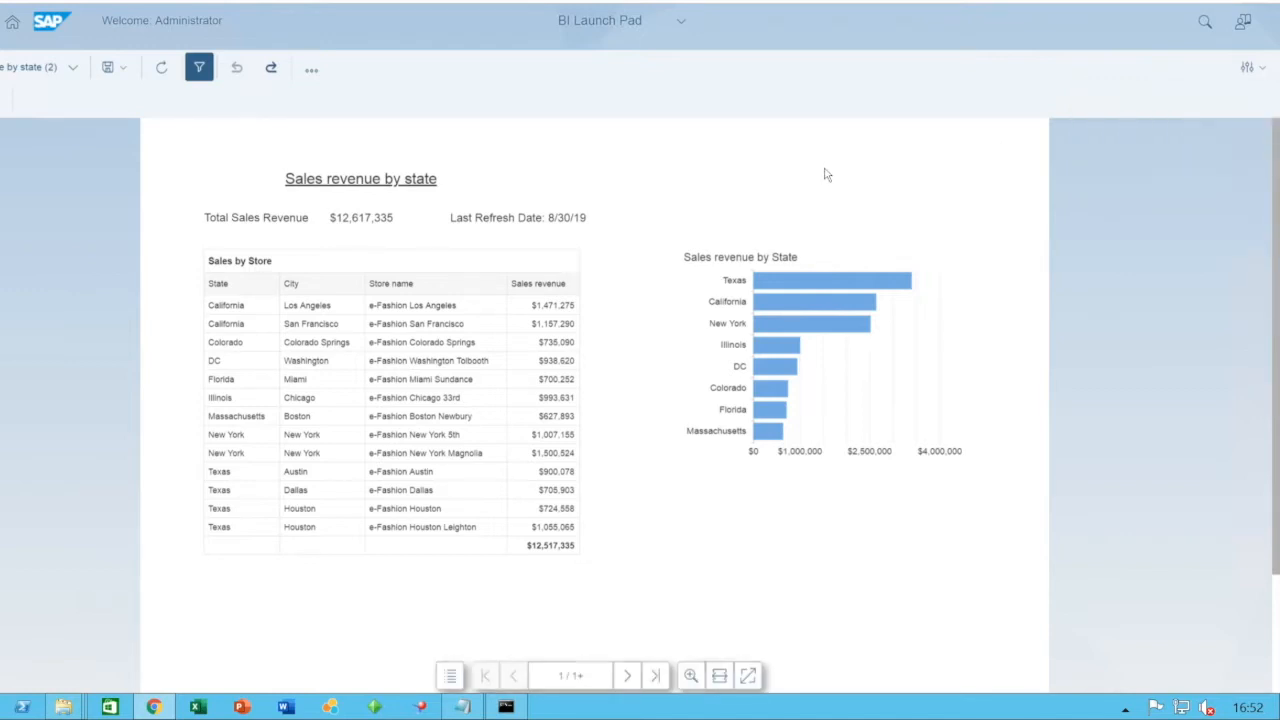
mouse_move(264, 184)
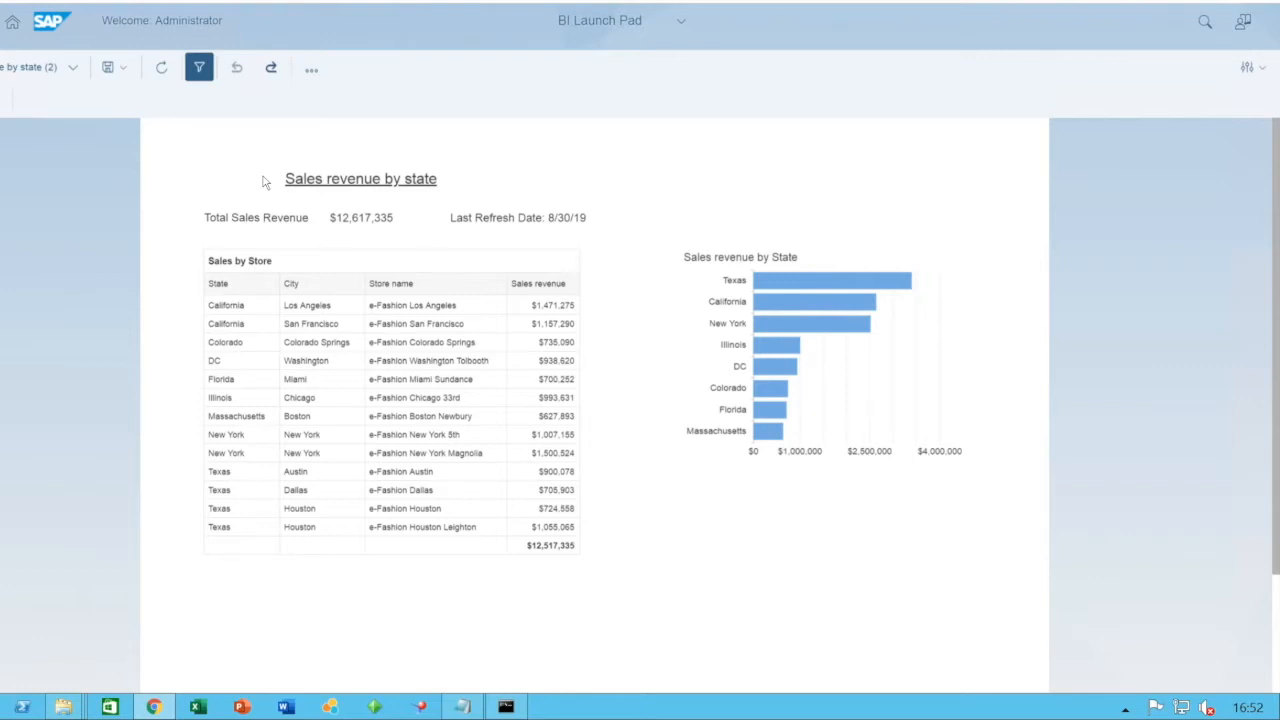
mouse_move(200, 68)
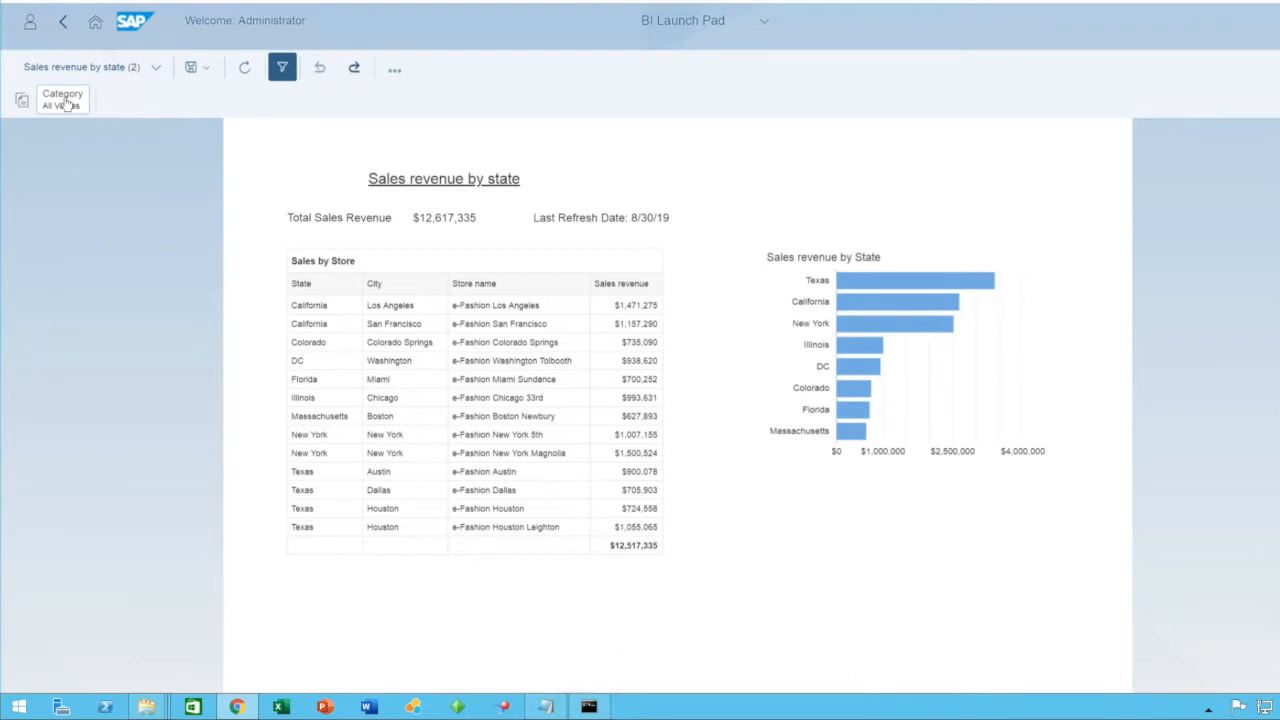
left_click(62, 100)
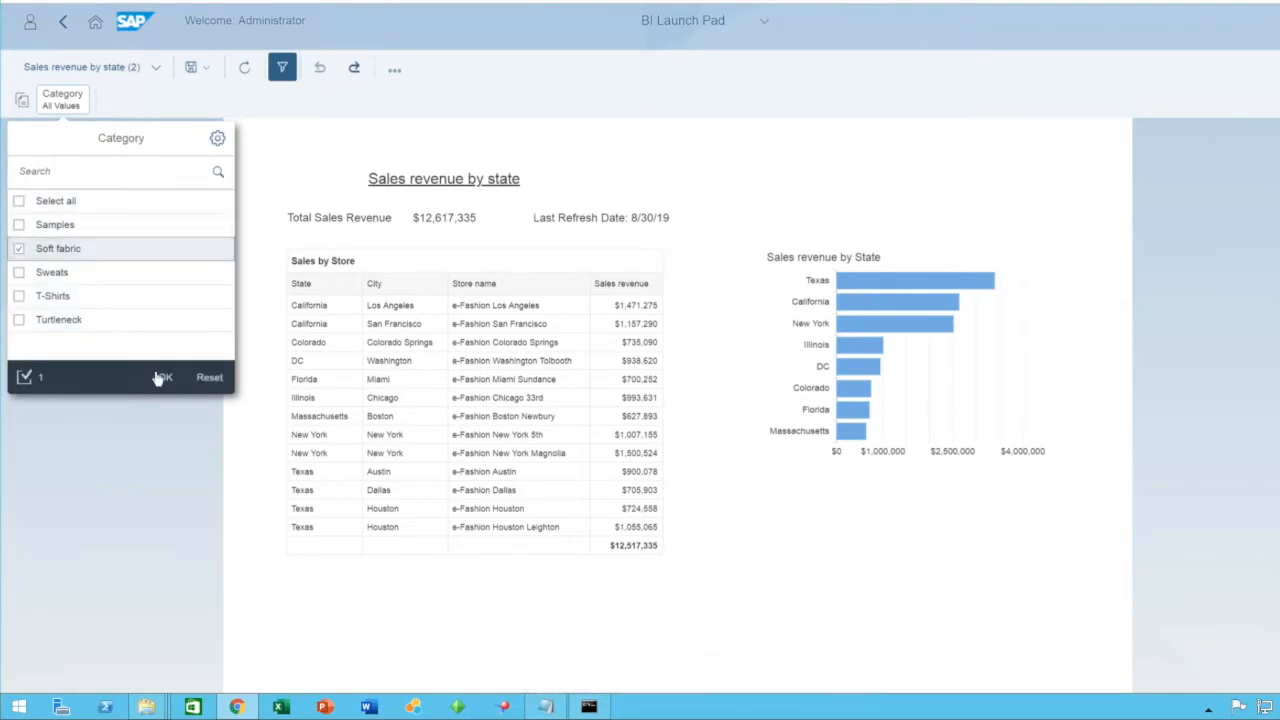
left_click(162, 376)
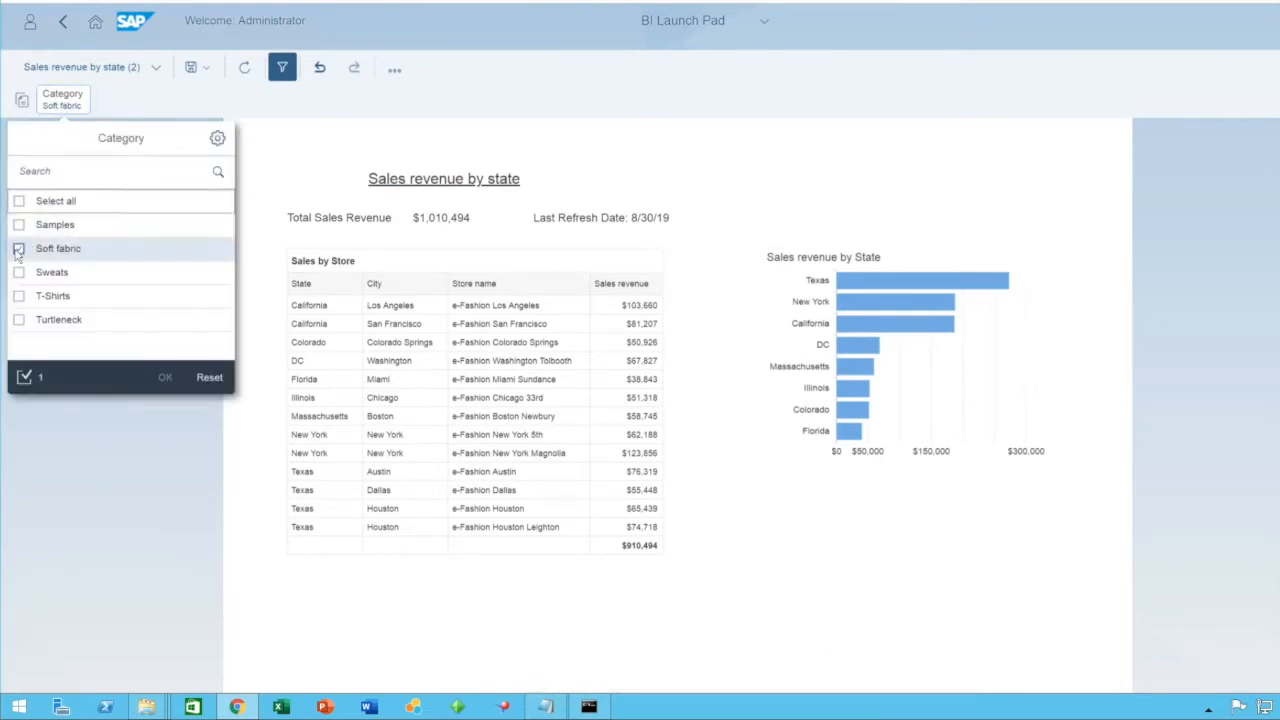
left_click(20, 200)
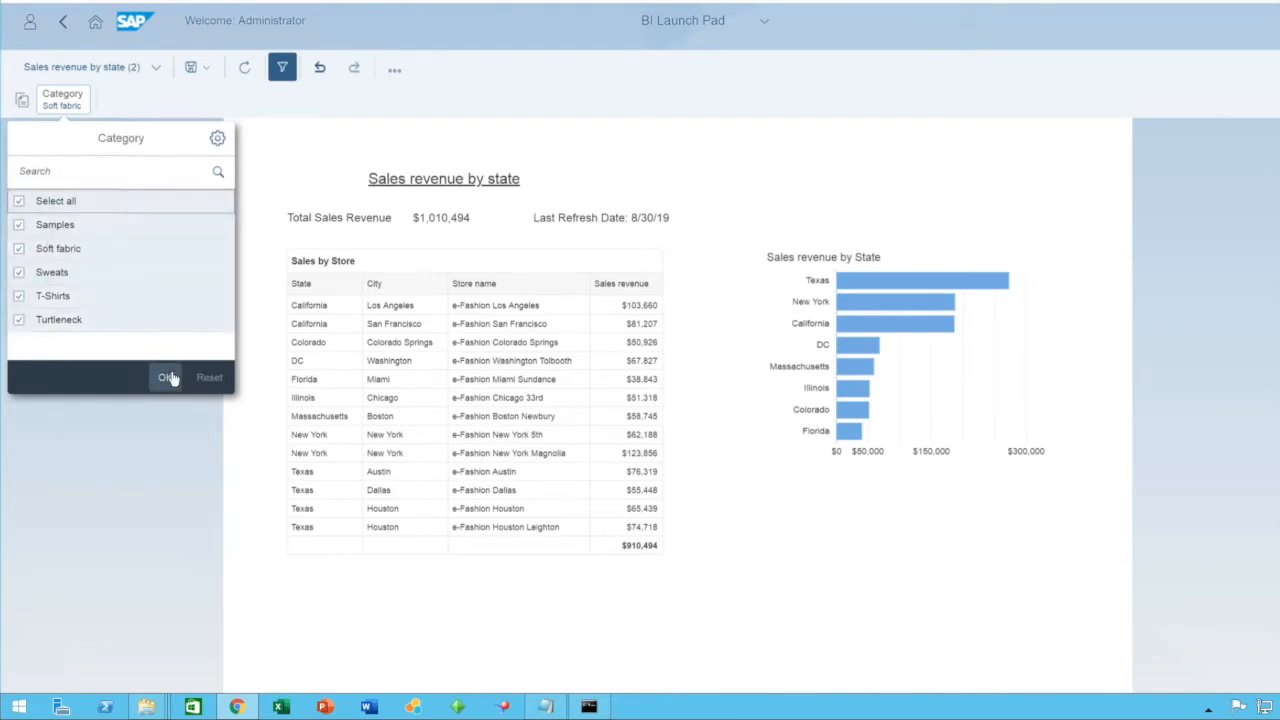
left_click(166, 376)
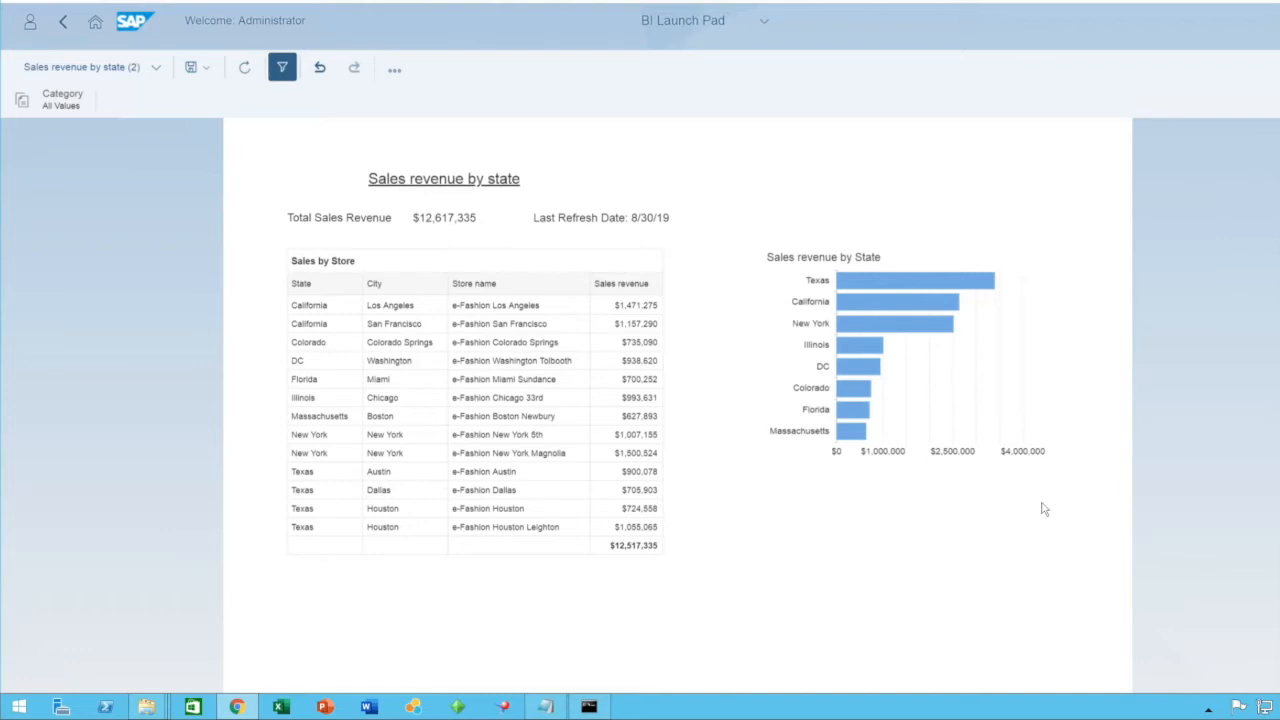
mouse_move(584, 276)
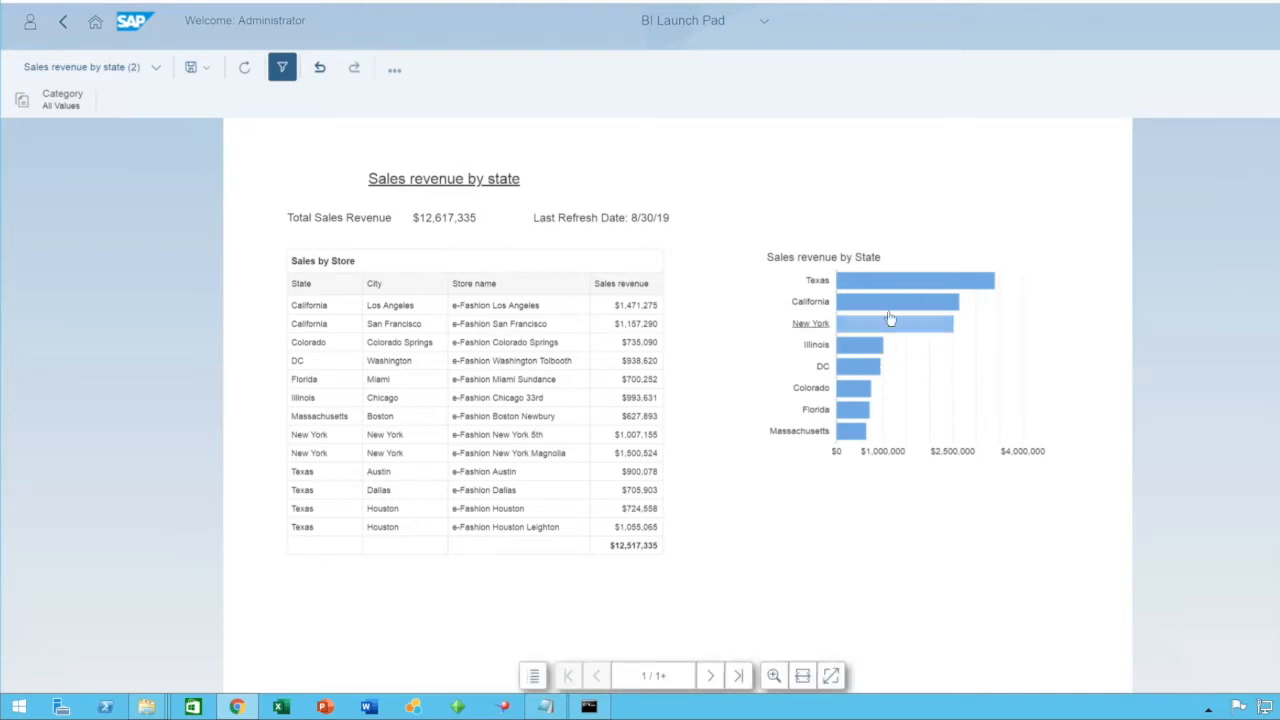
mouse_move(394, 68)
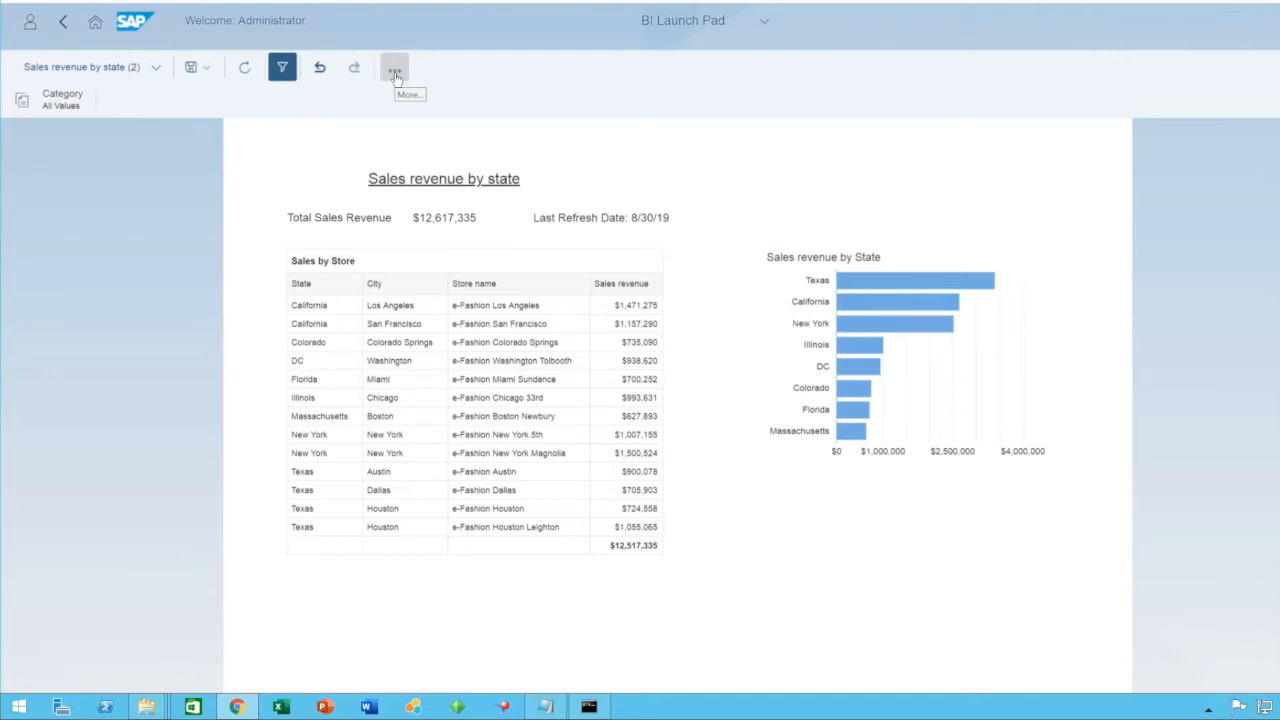
Switch Chart animations to ON under Options in the report's Properties via More.
left_click(392, 68)
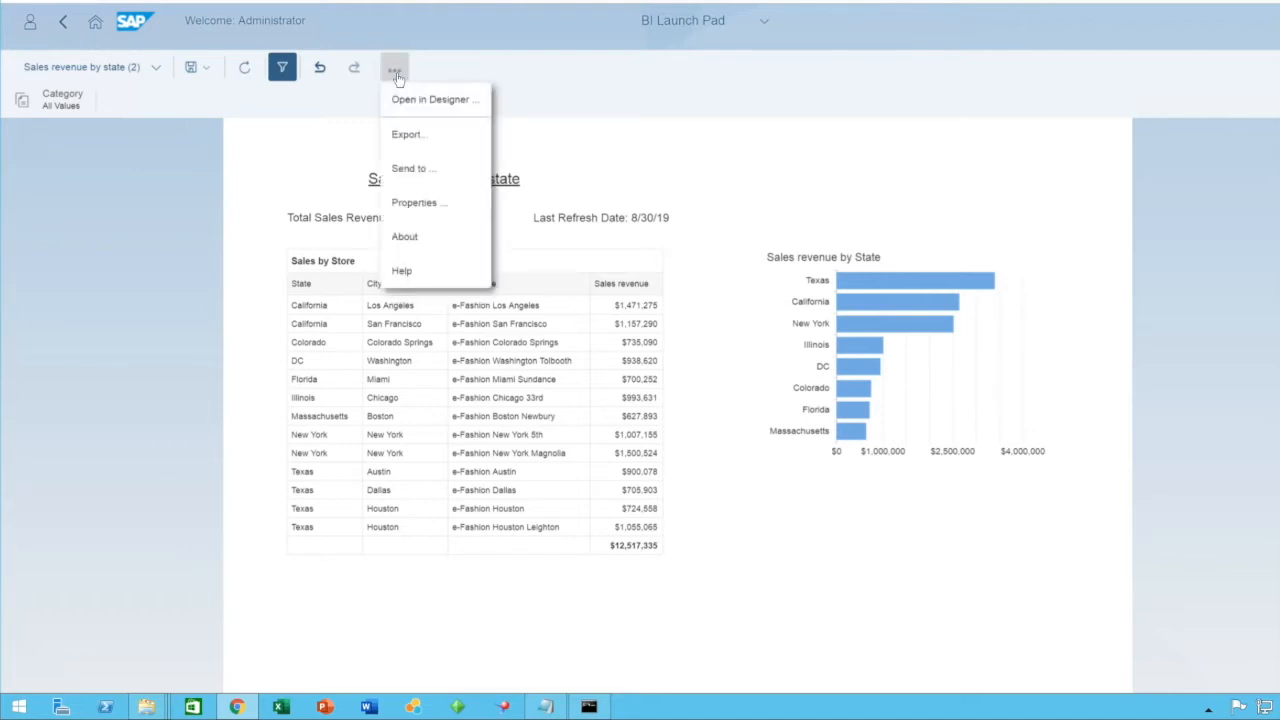
mouse_move(418, 206)
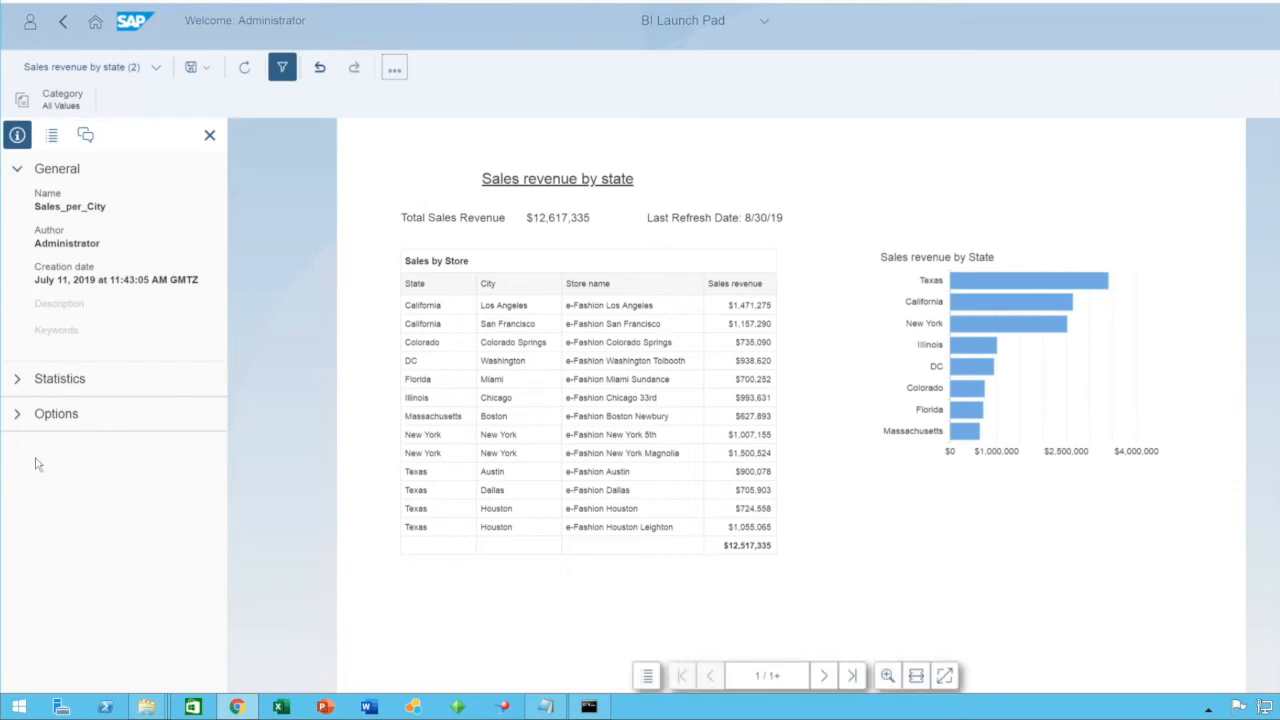
left_click(56, 412)
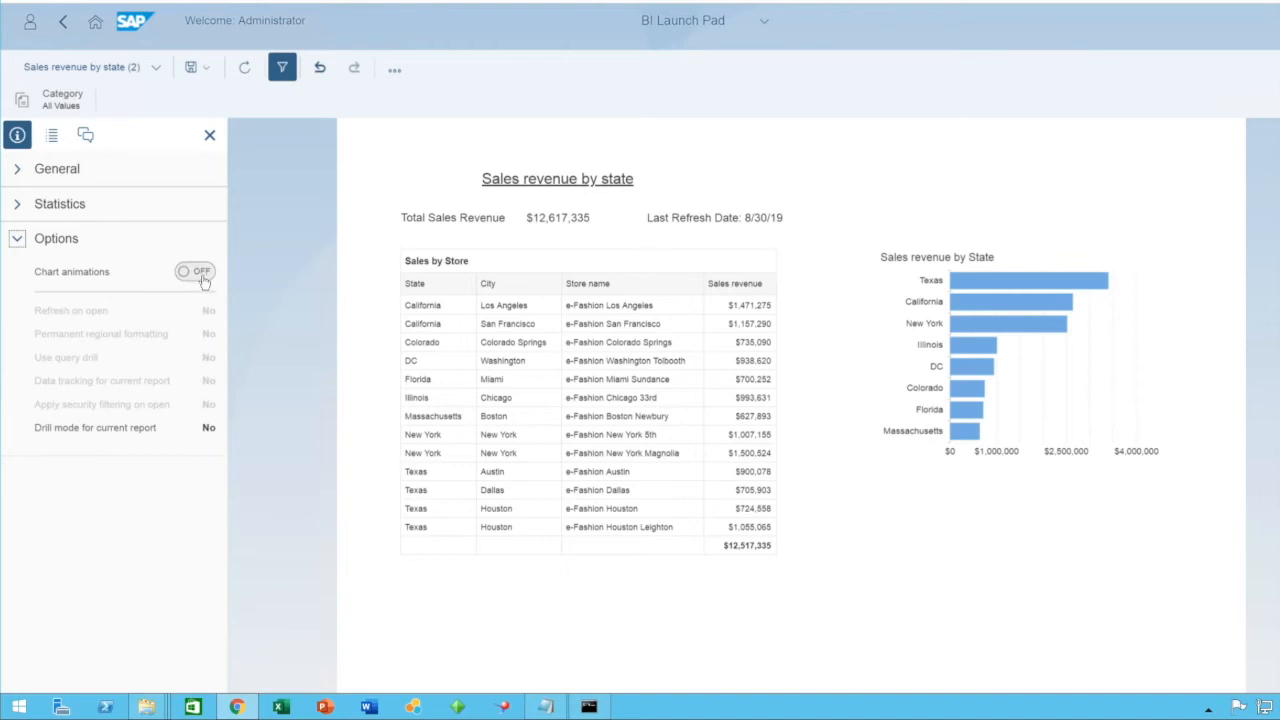
left_click(194, 272)
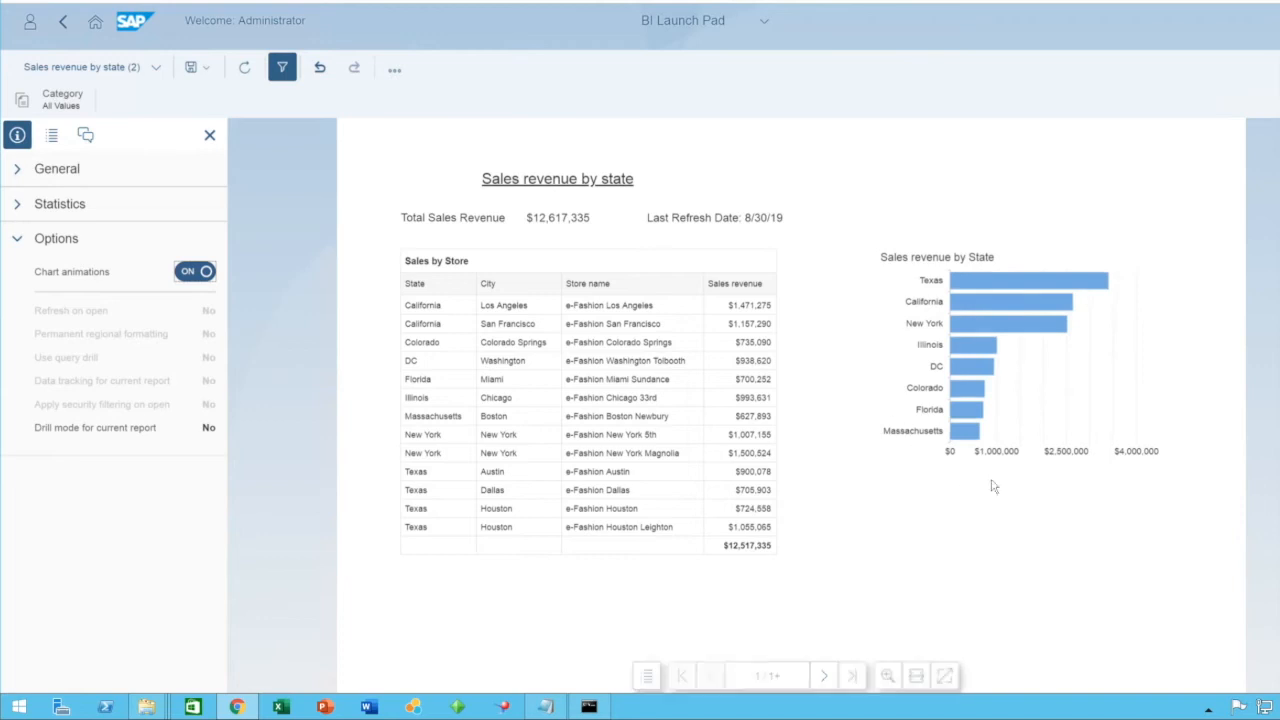
mouse_move(1124, 416)
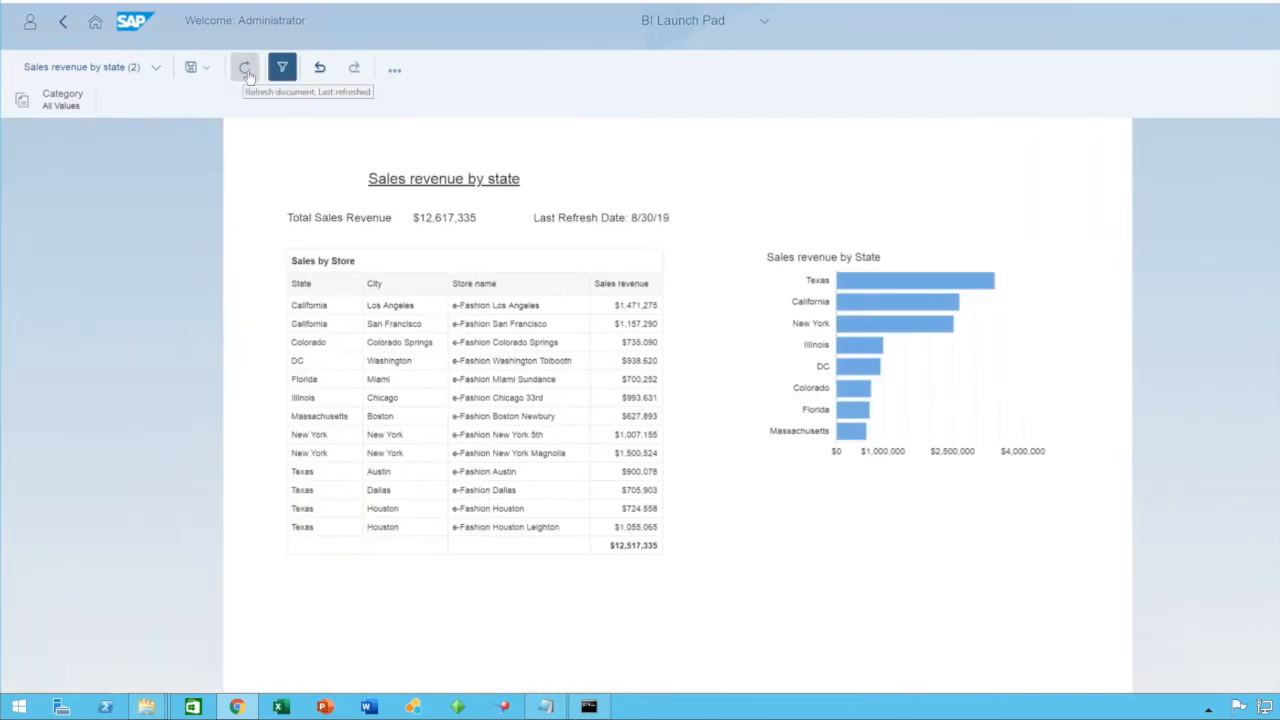
left_click(236, 66)
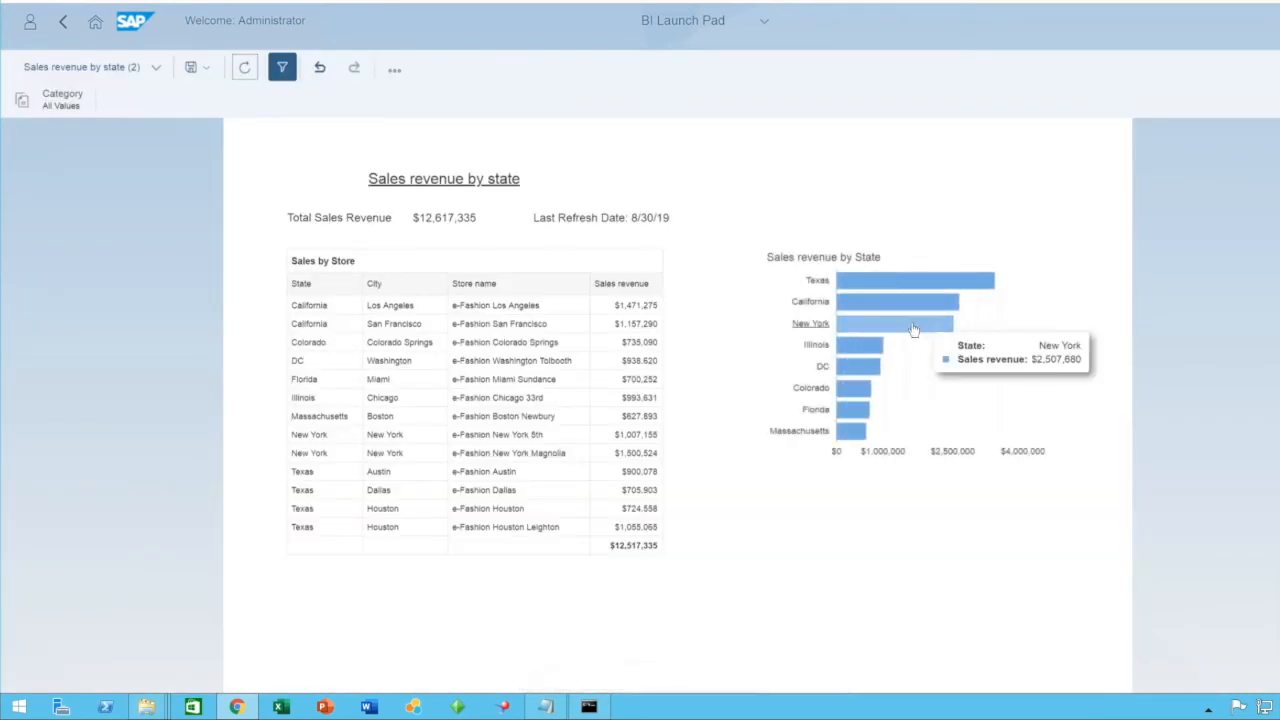
mouse_move(168, 92)
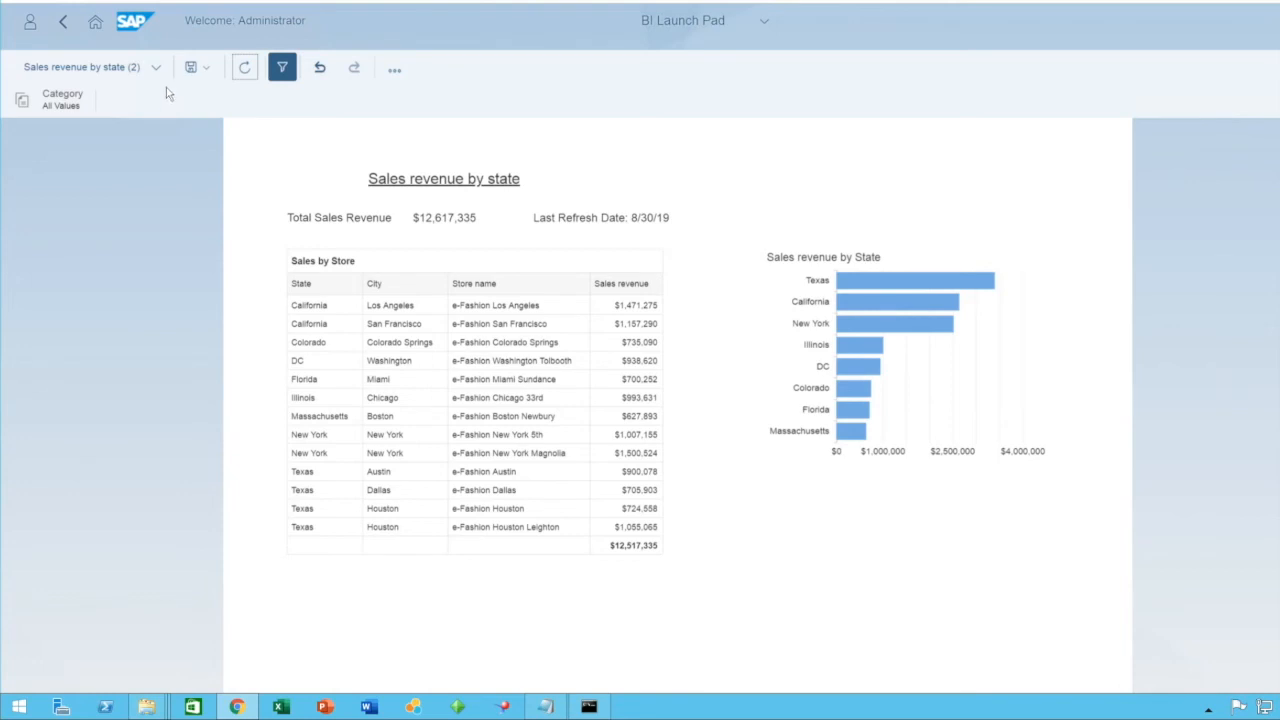
mouse_move(192, 68)
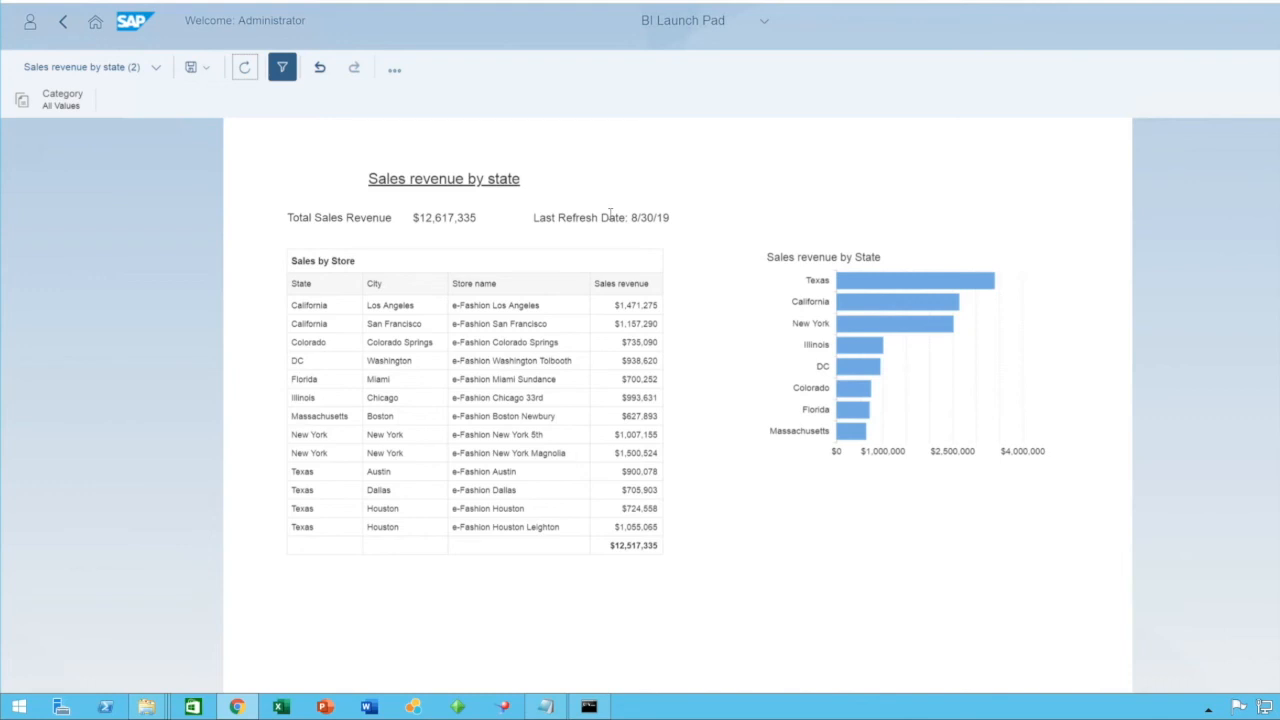
mouse_move(896, 152)
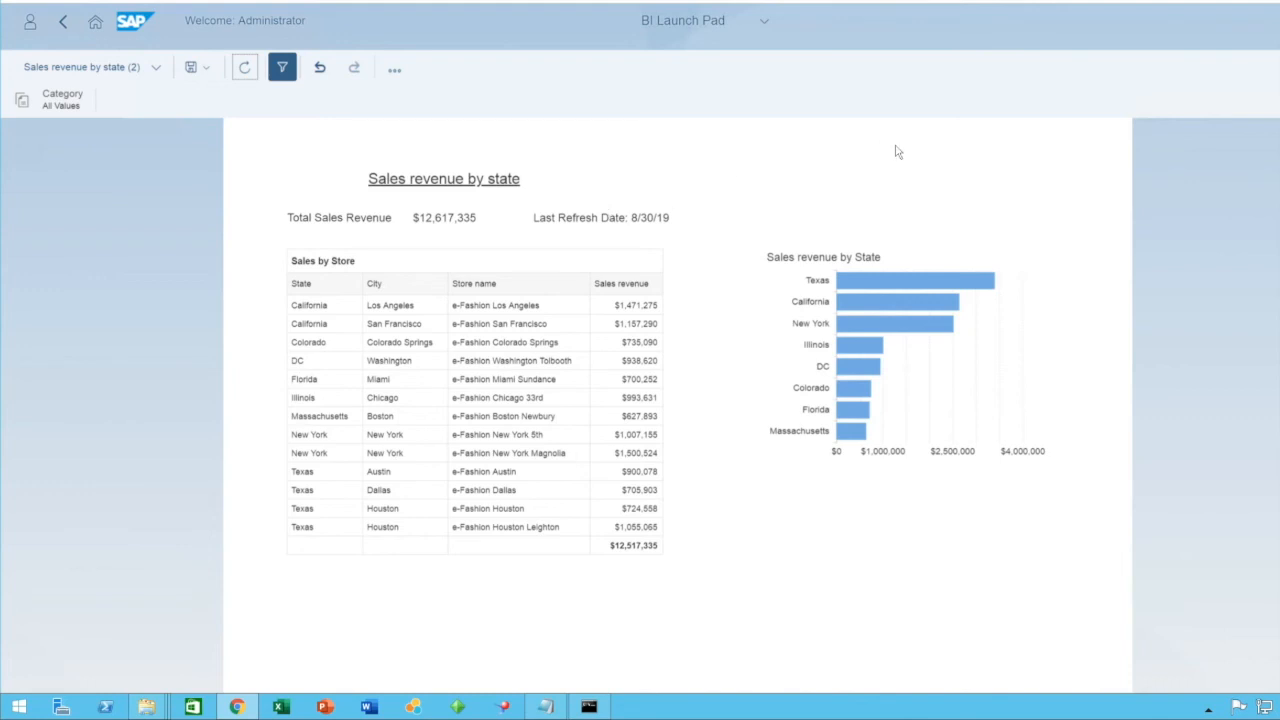